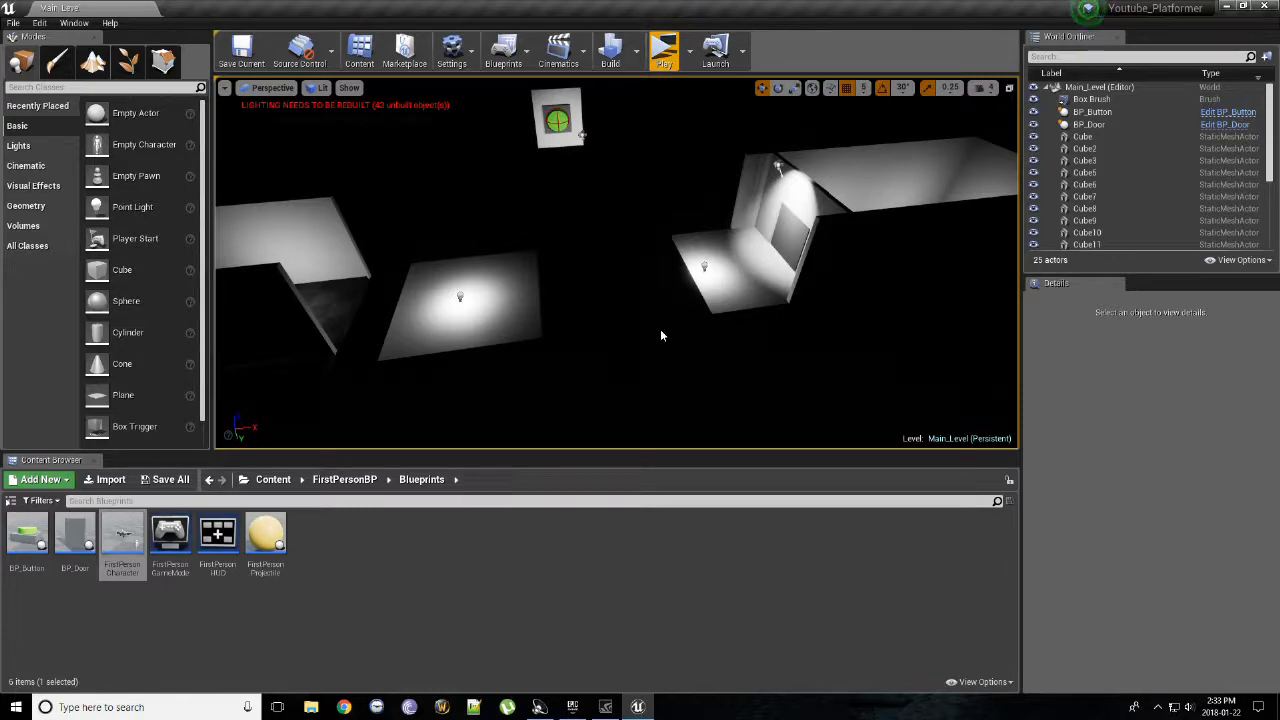
{"action": "mouse_move", "coordinate": [376, 462]}
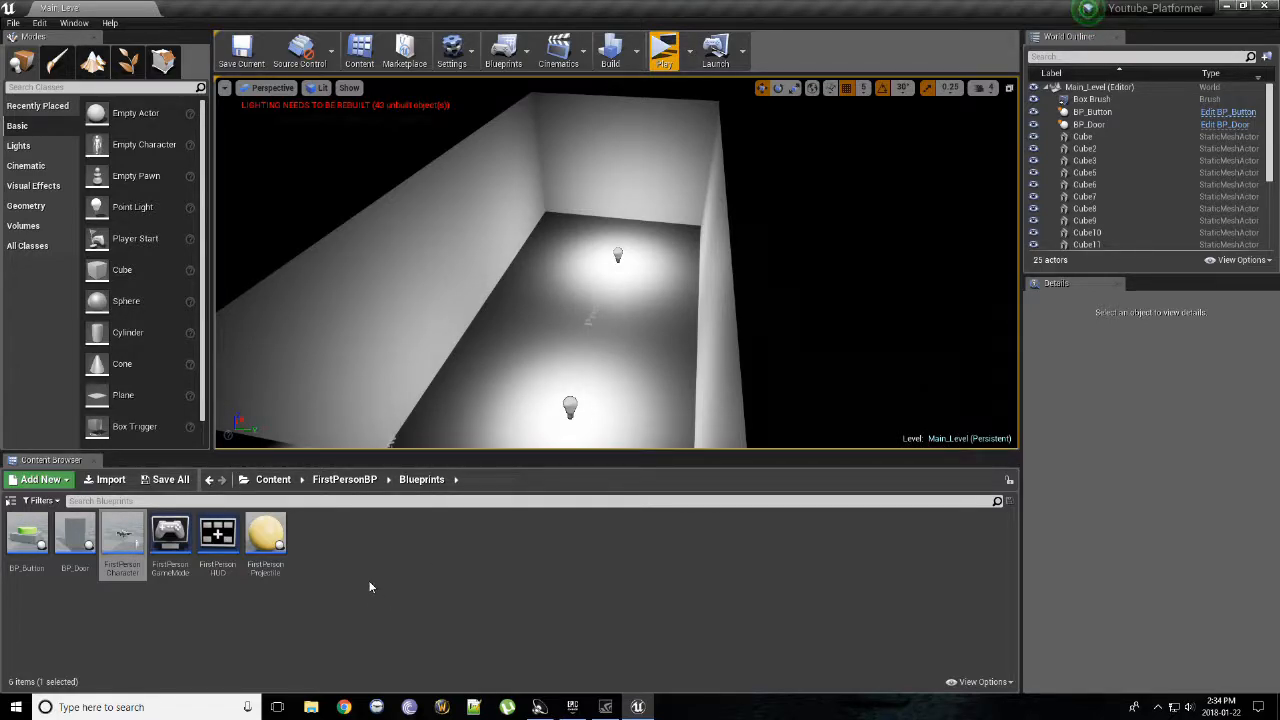
{"action": "mouse_move", "coordinate": [420, 568]}
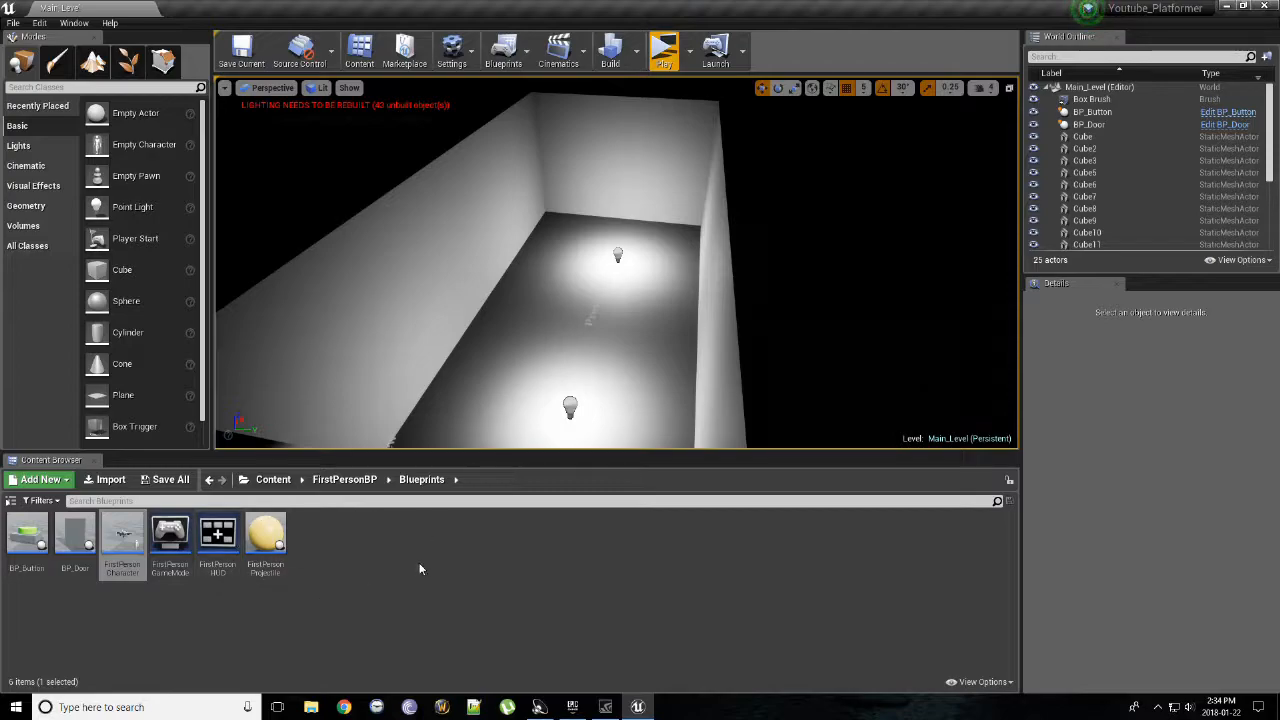
- Create an Actor blueprint named BP_End_Trigger in the Blueprints folder and open it
{"action": "left_click", "coordinate": [40, 480]}
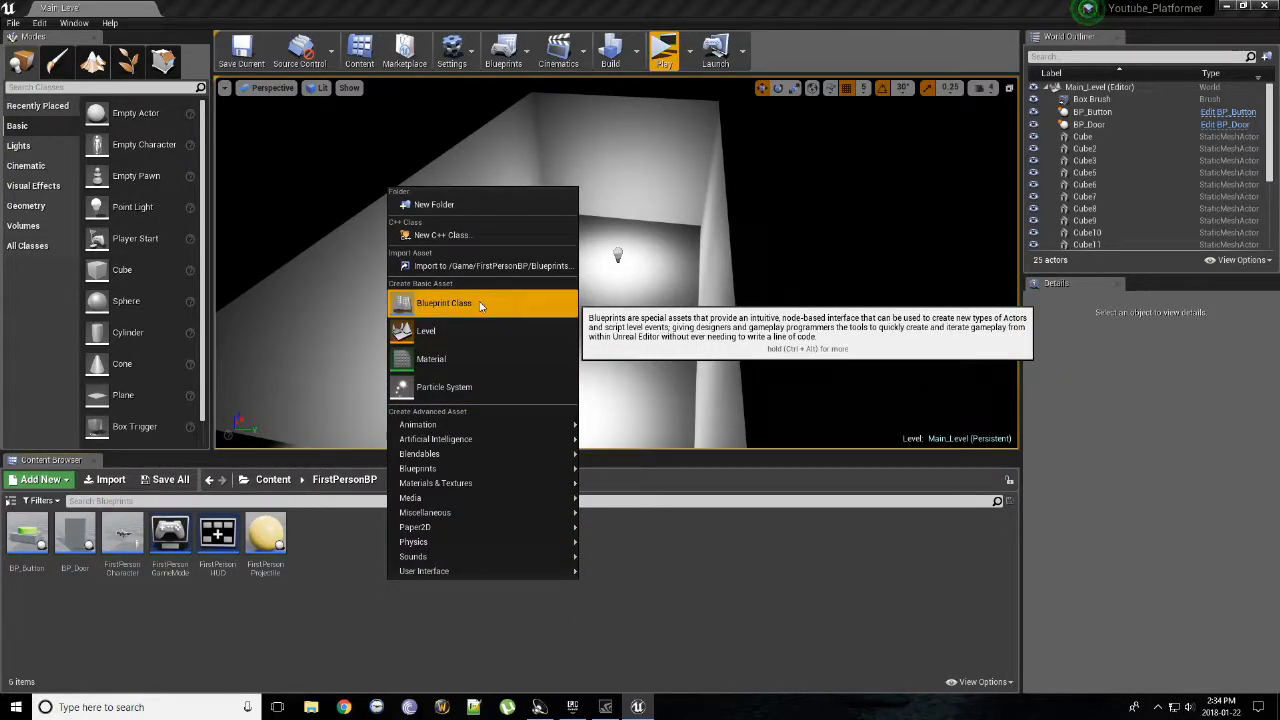
{"action": "left_click", "coordinate": [444, 304]}
{"action": "type", "text": "BP_End_T"}
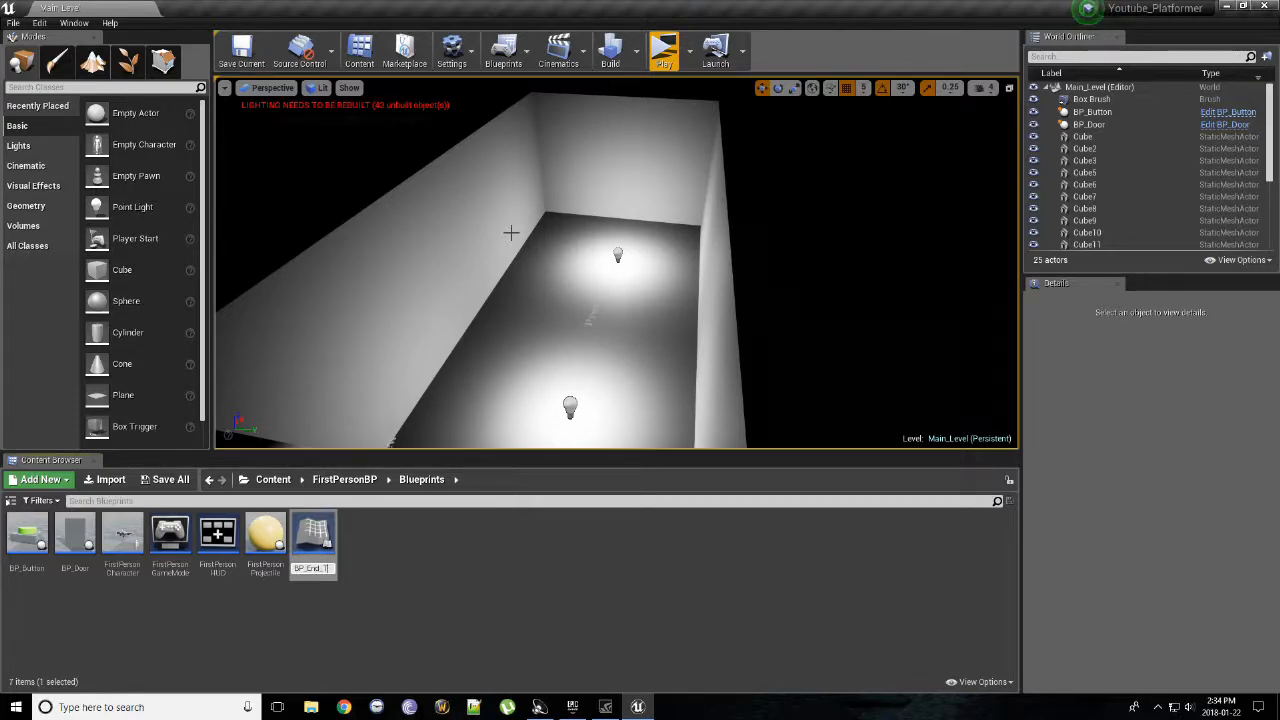
{"action": "left_click", "coordinate": [122, 540]}
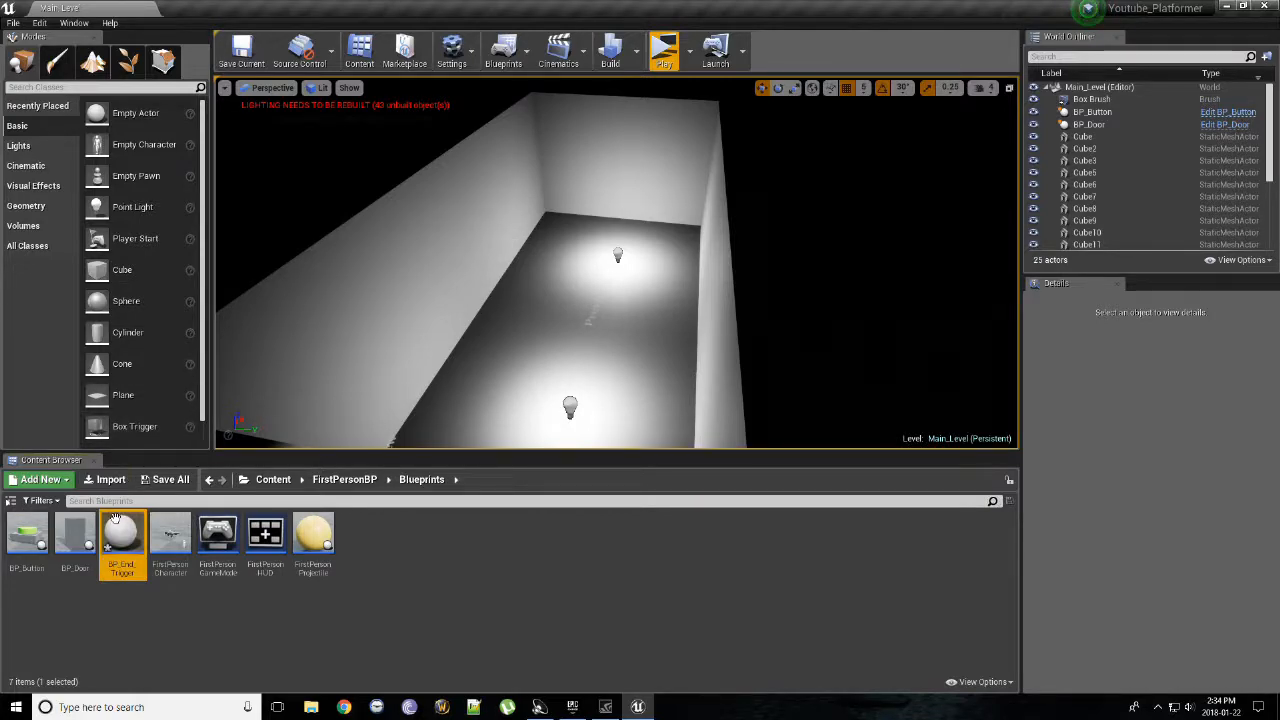
{"action": "double_click", "coordinate": [122, 532]}
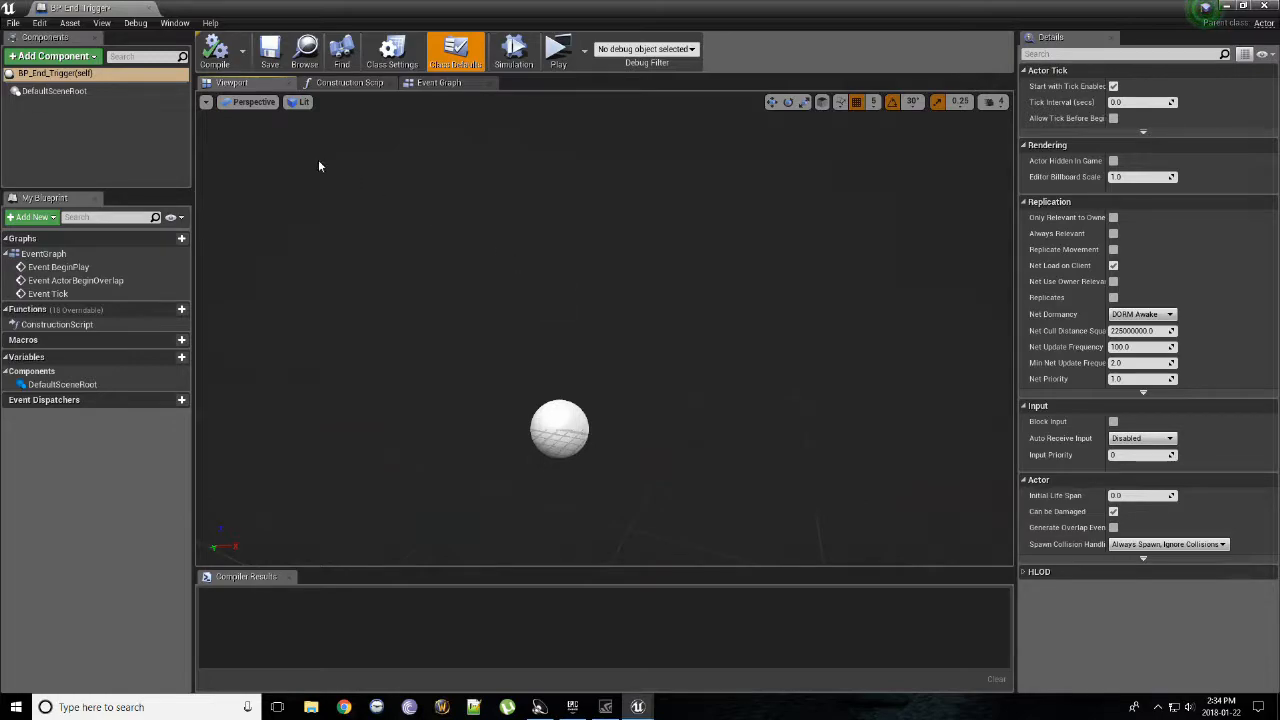
{"action": "mouse_move", "coordinate": [52, 56]}
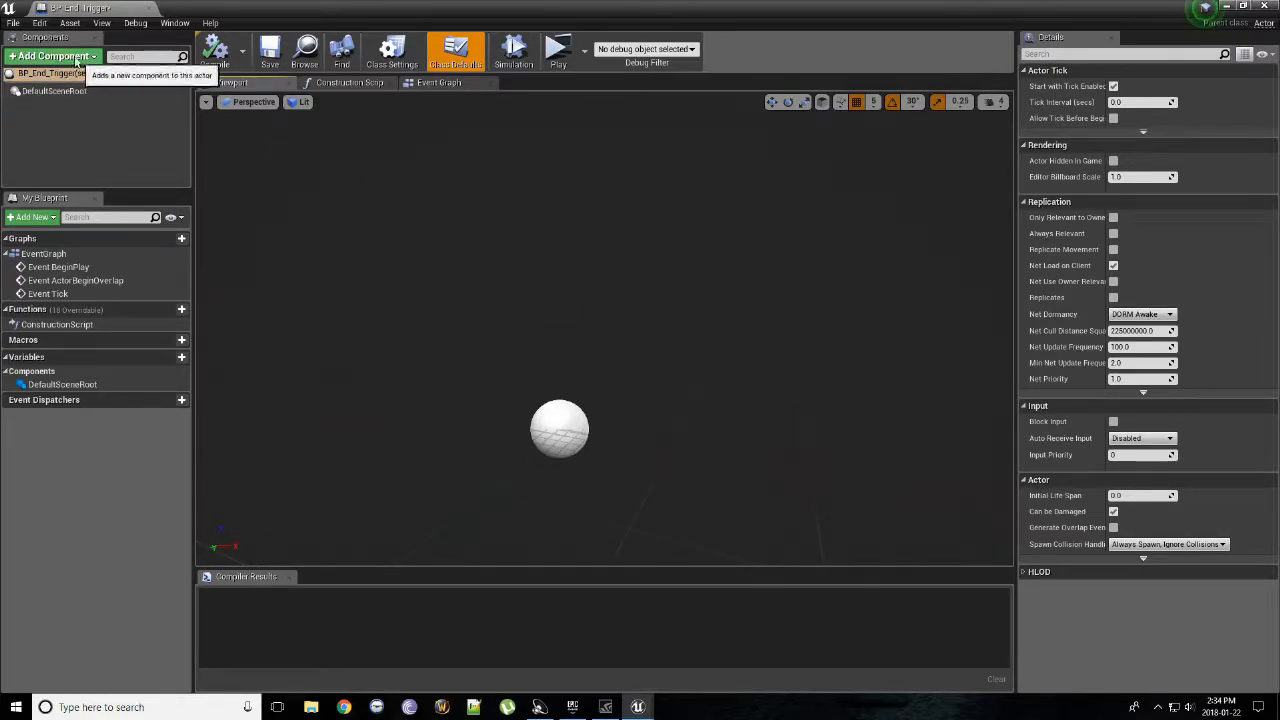
- Add a Box Collision component renamed Interaction_Collider and compile the blueprint
{"action": "left_click", "coordinate": [52, 56]}
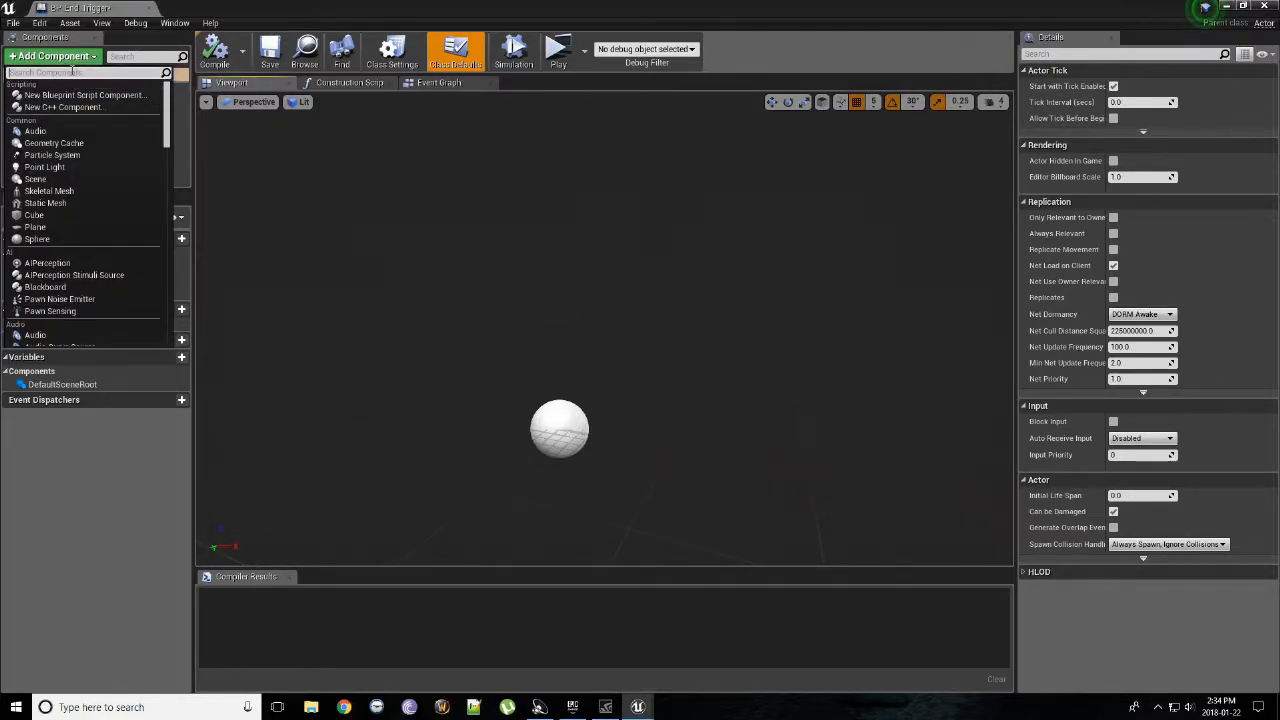
{"action": "type", "text": "Box"}
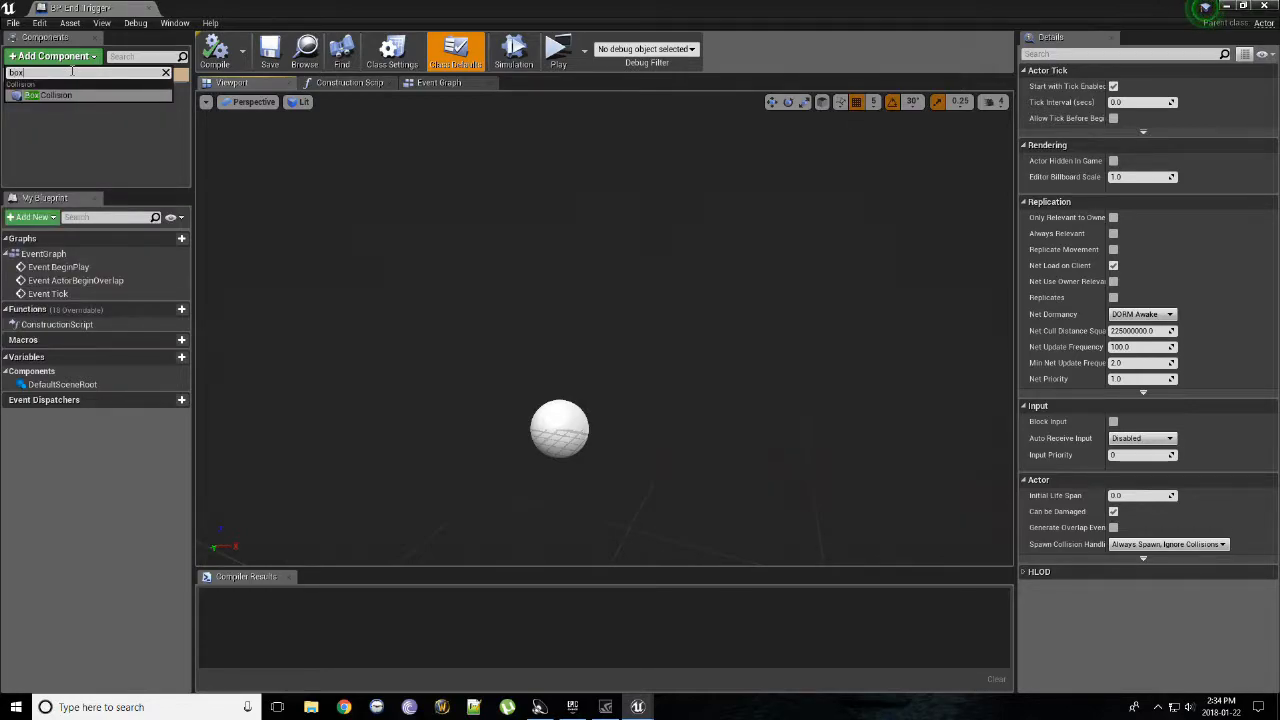
{"action": "left_click", "coordinate": [50, 94]}
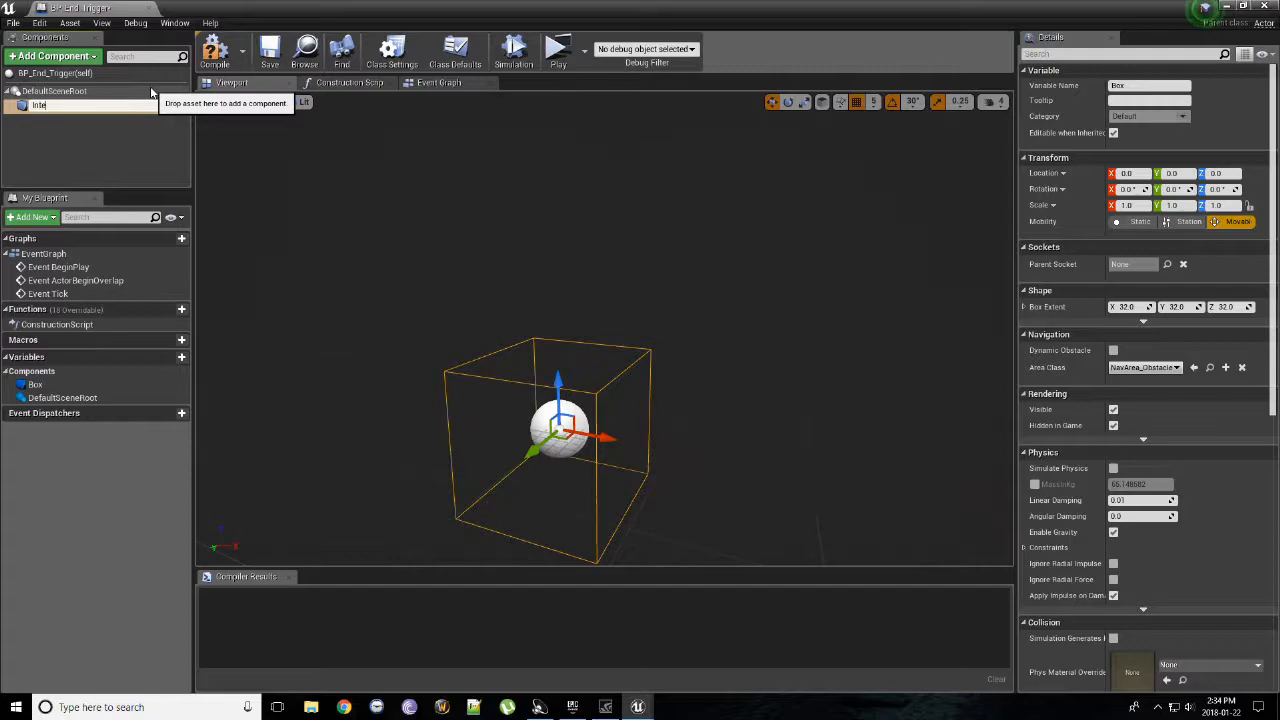
{"action": "type", "text": "Interaction_Collider"}
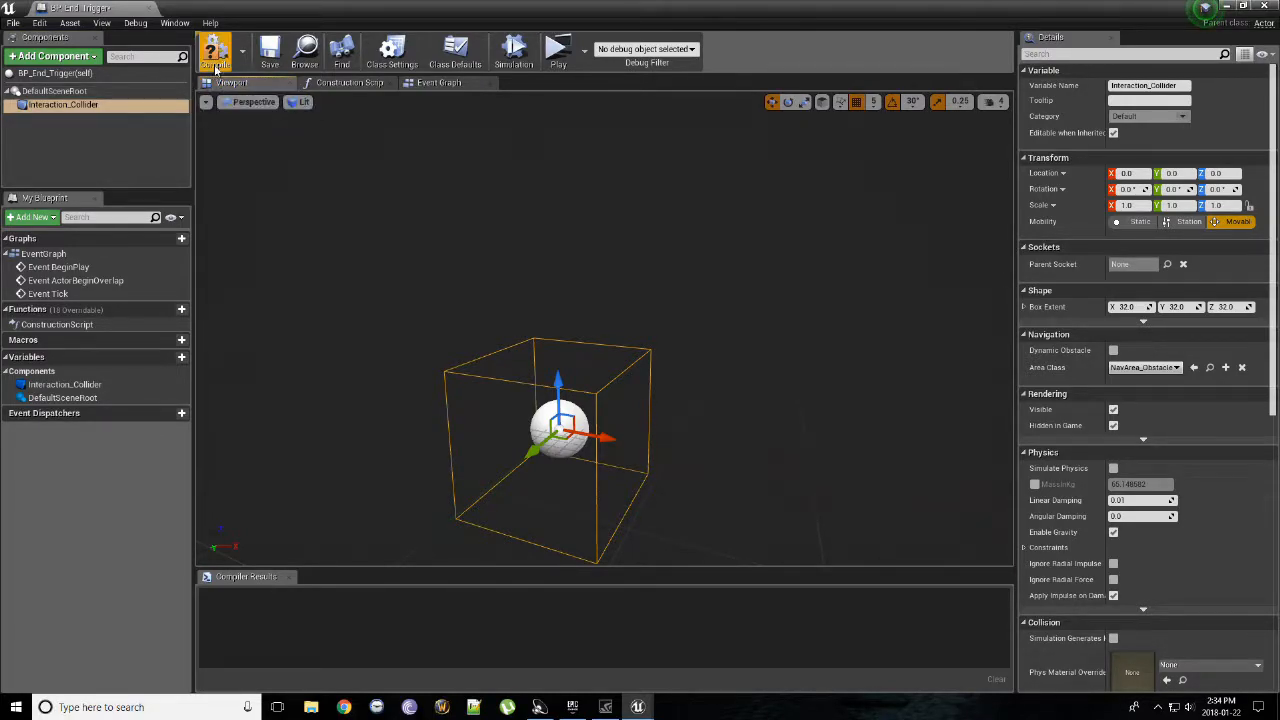
{"action": "mouse_move", "coordinate": [216, 50]}
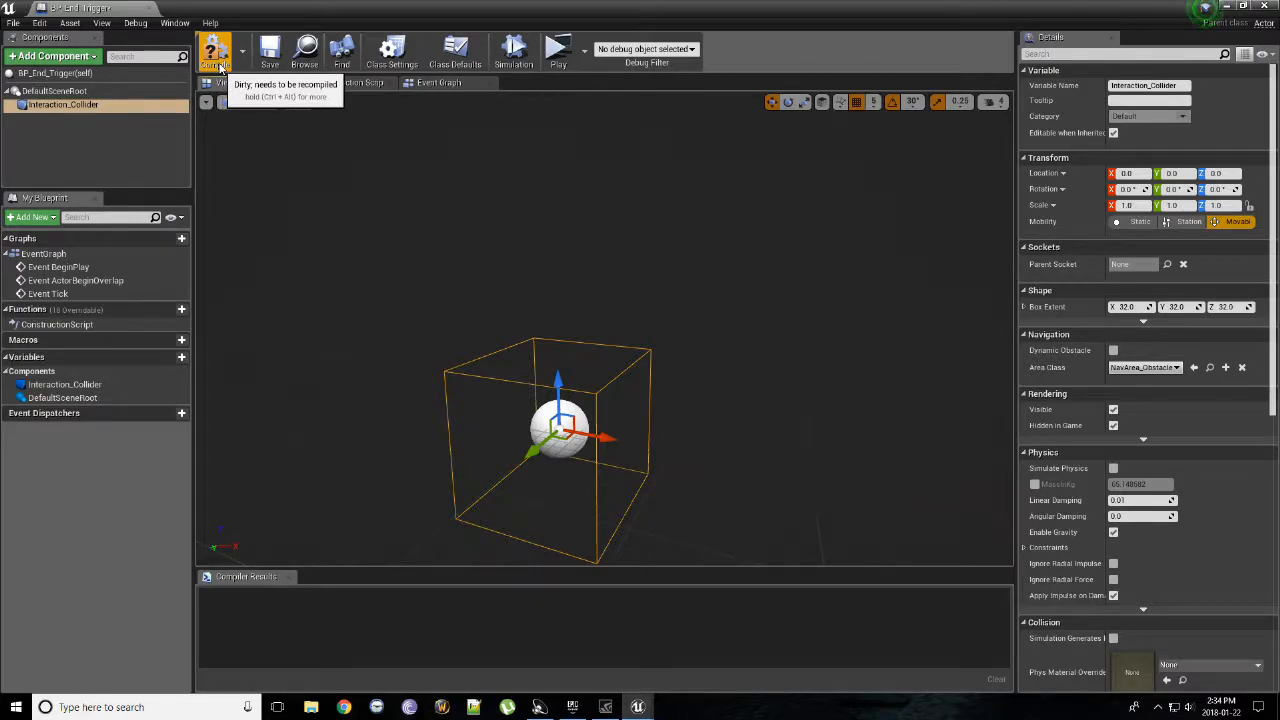
{"action": "left_click", "coordinate": [214, 48]}
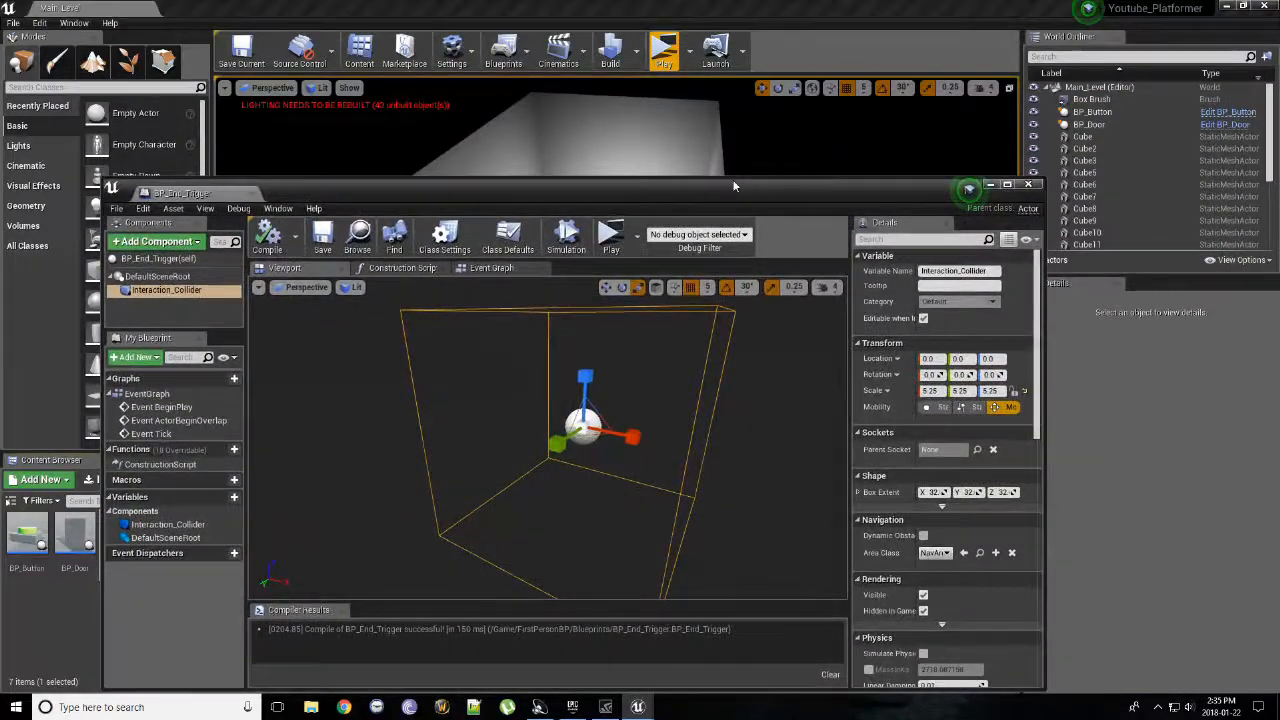
- Close the BP_End_Trigger editor to return to the level viewport
{"action": "left_click", "coordinate": [1028, 184]}
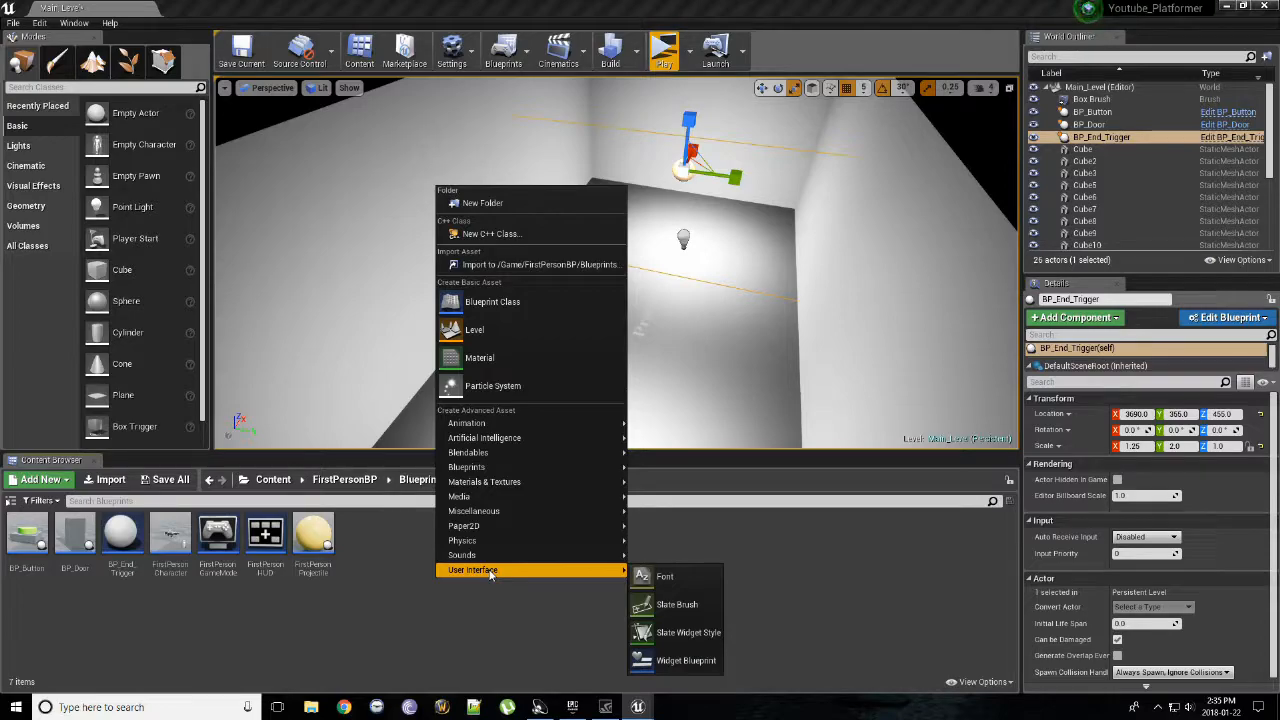
{"action": "mouse_move", "coordinate": [686, 660]}
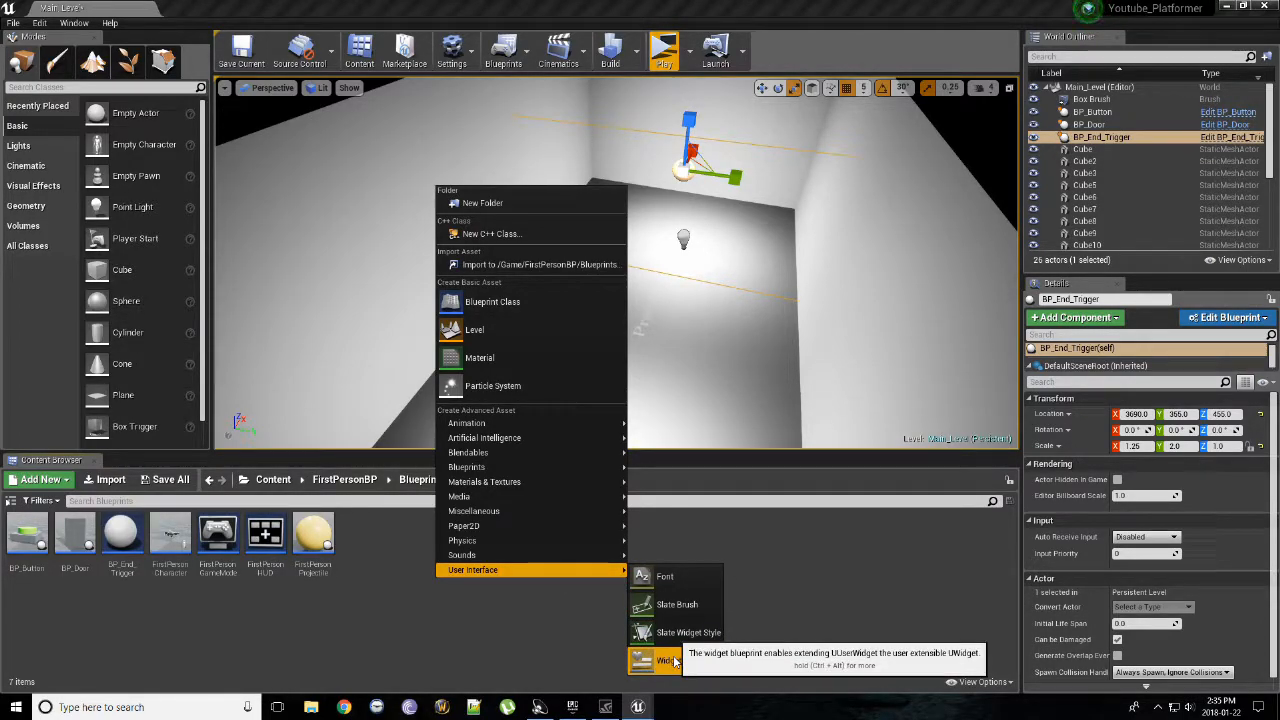
- Create a Widget Blueprint for the end screen and open it in the designer
{"action": "left_click", "coordinate": [668, 660]}
{"action": "type", "text": "WG_End_Screen"}
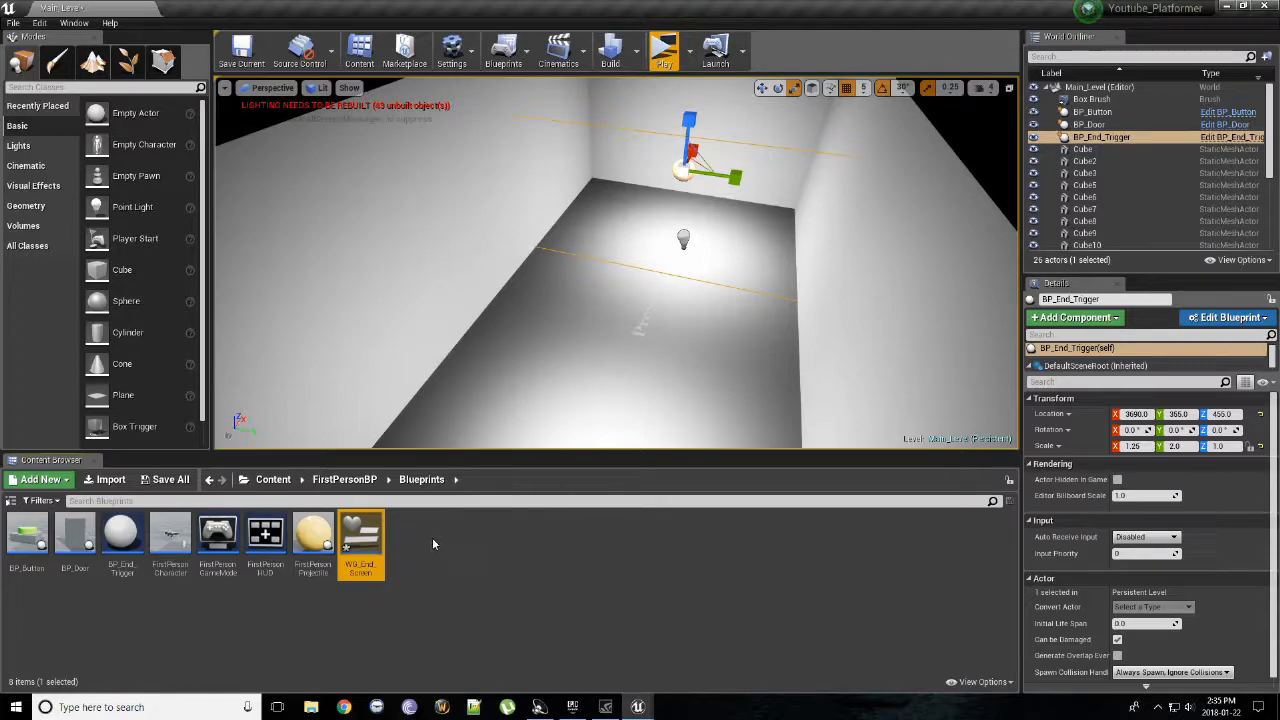
{"action": "double_click", "coordinate": [360, 536]}
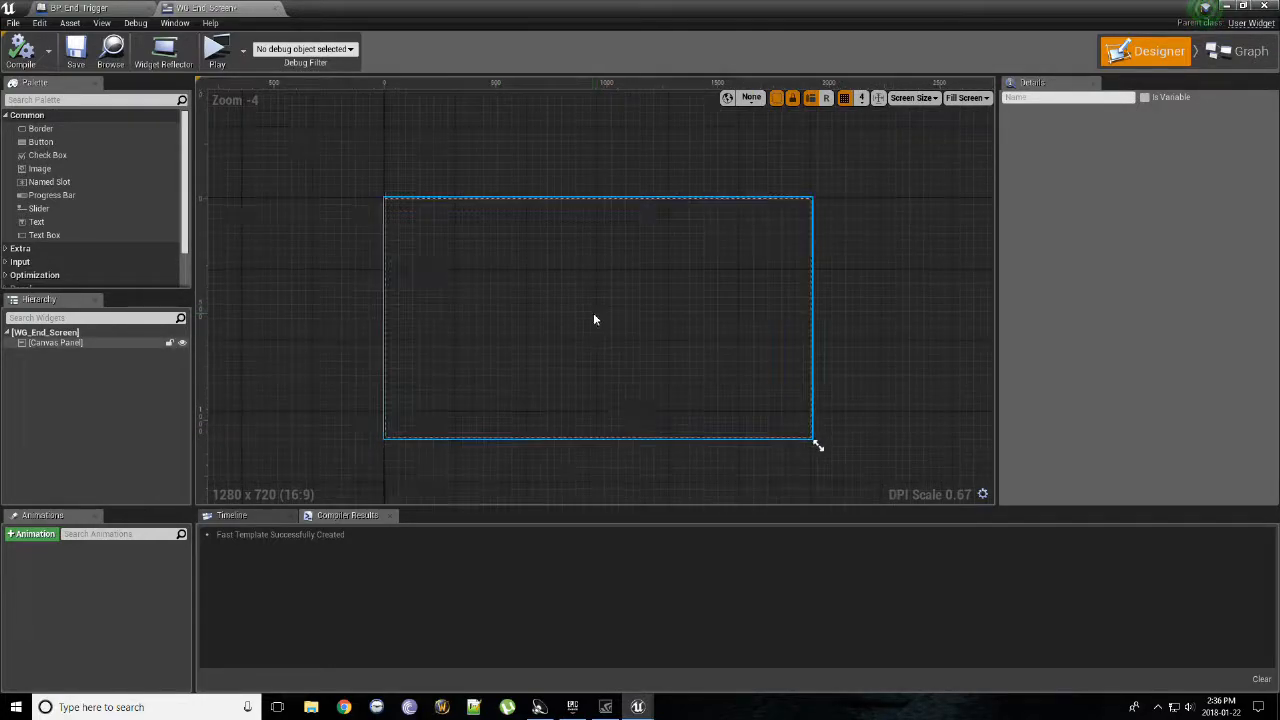
- Select and deselect the root Canvas Panel of WB_End_Screen
{"action": "left_click", "coordinate": [56, 342]}
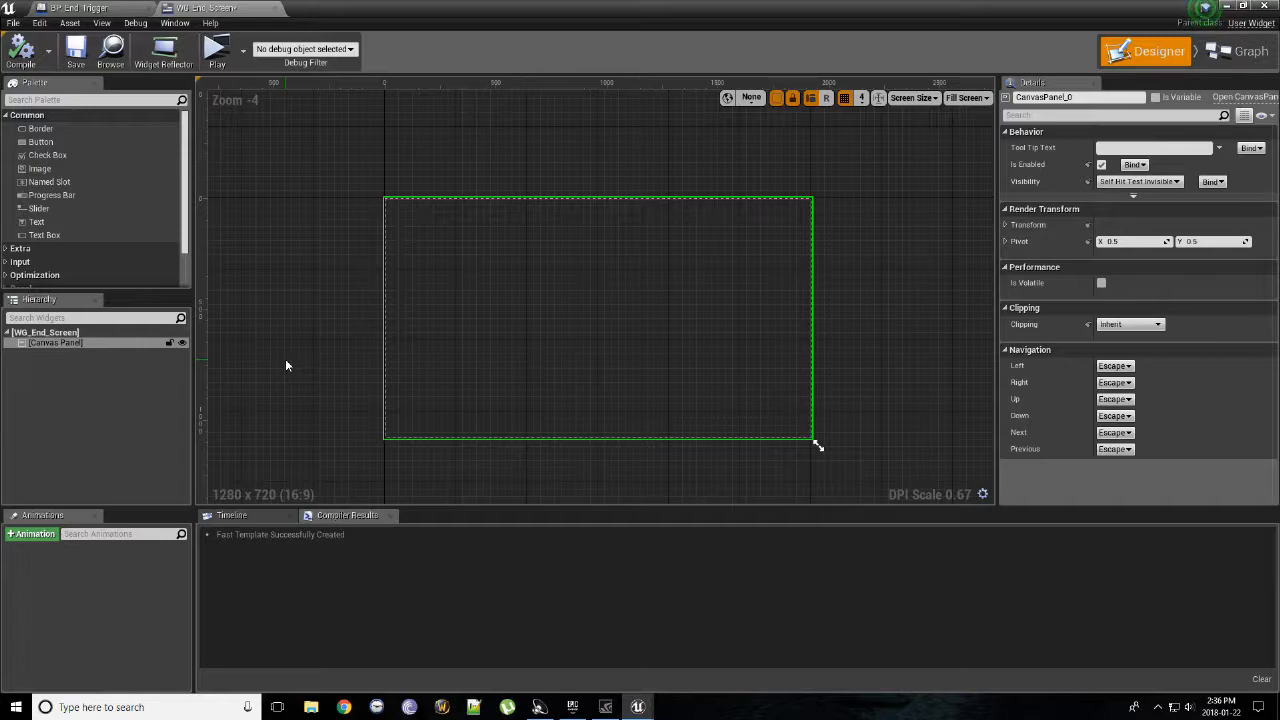
{"action": "left_click", "coordinate": [288, 364]}
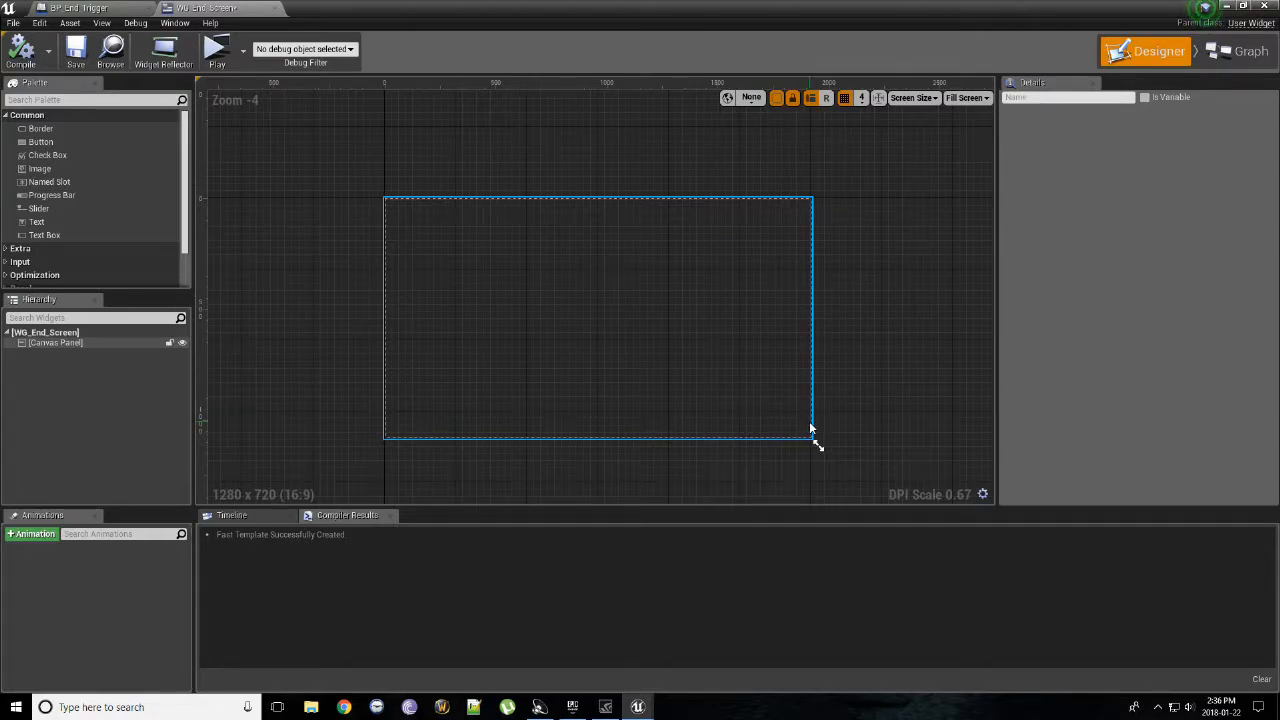
{"action": "mouse_move", "coordinate": [804, 430]}
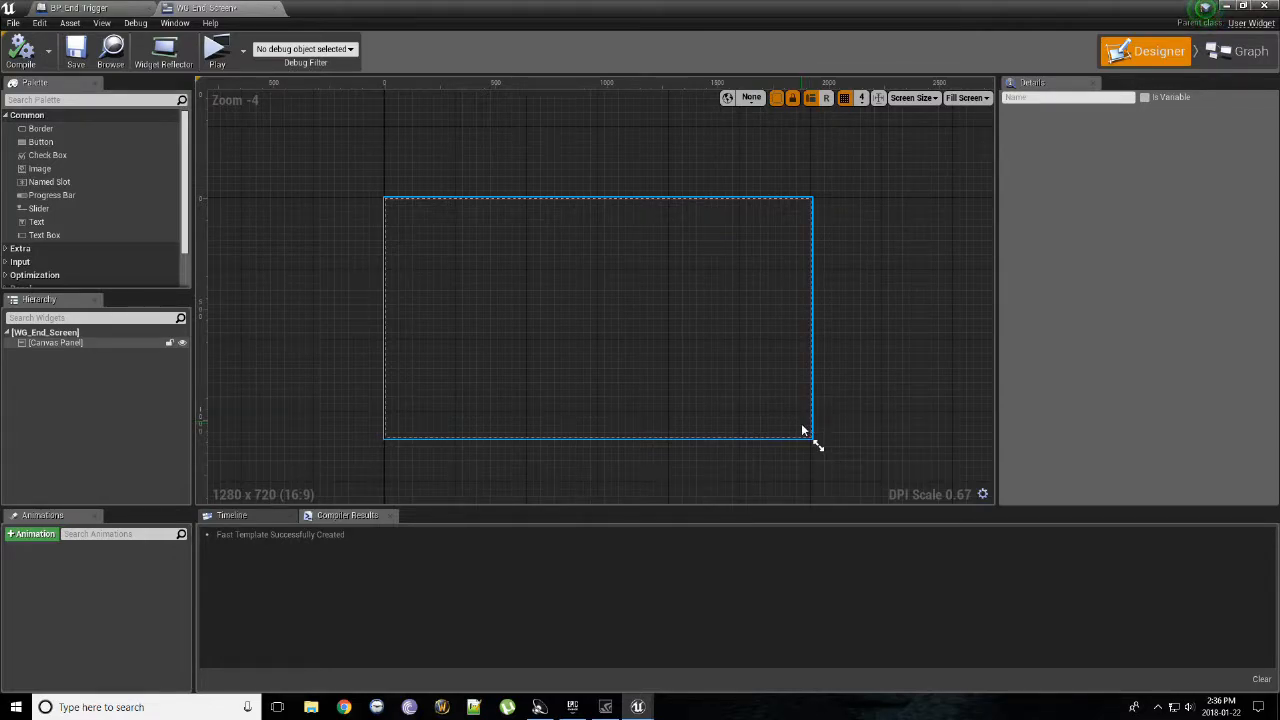
{"action": "mouse_move", "coordinate": [660, 362]}
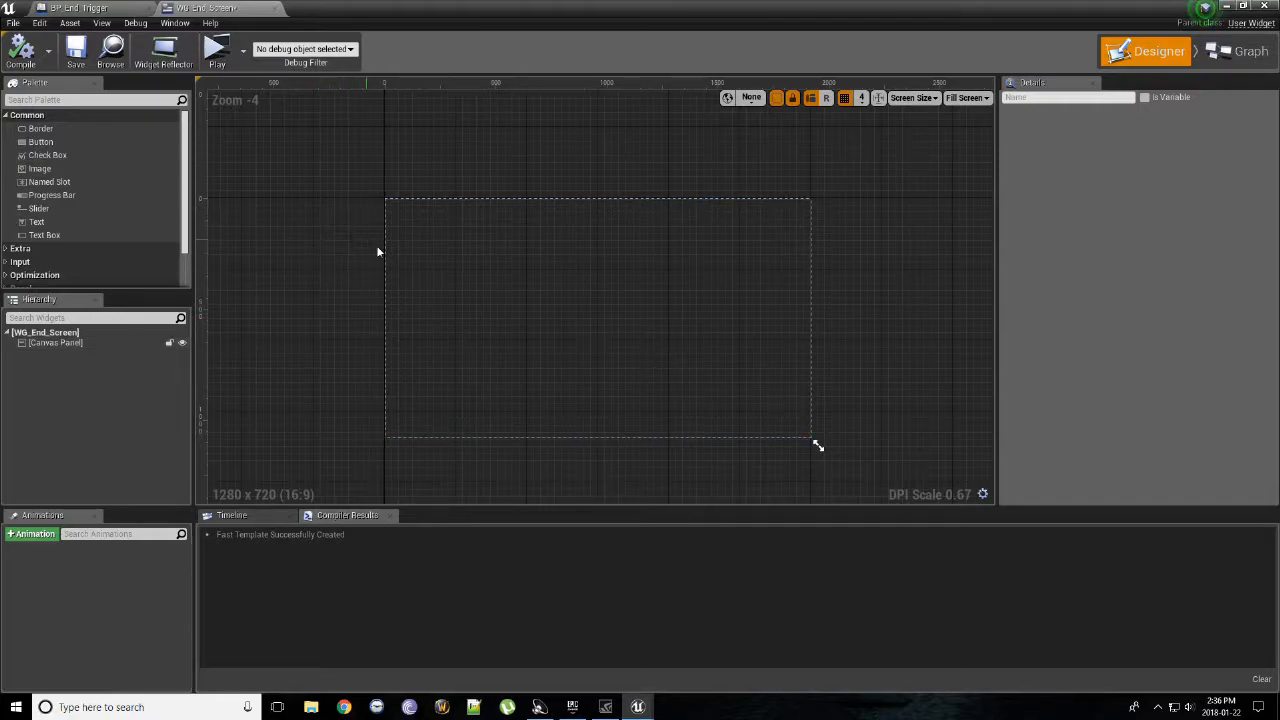
{"action": "mouse_move", "coordinate": [36, 220]}
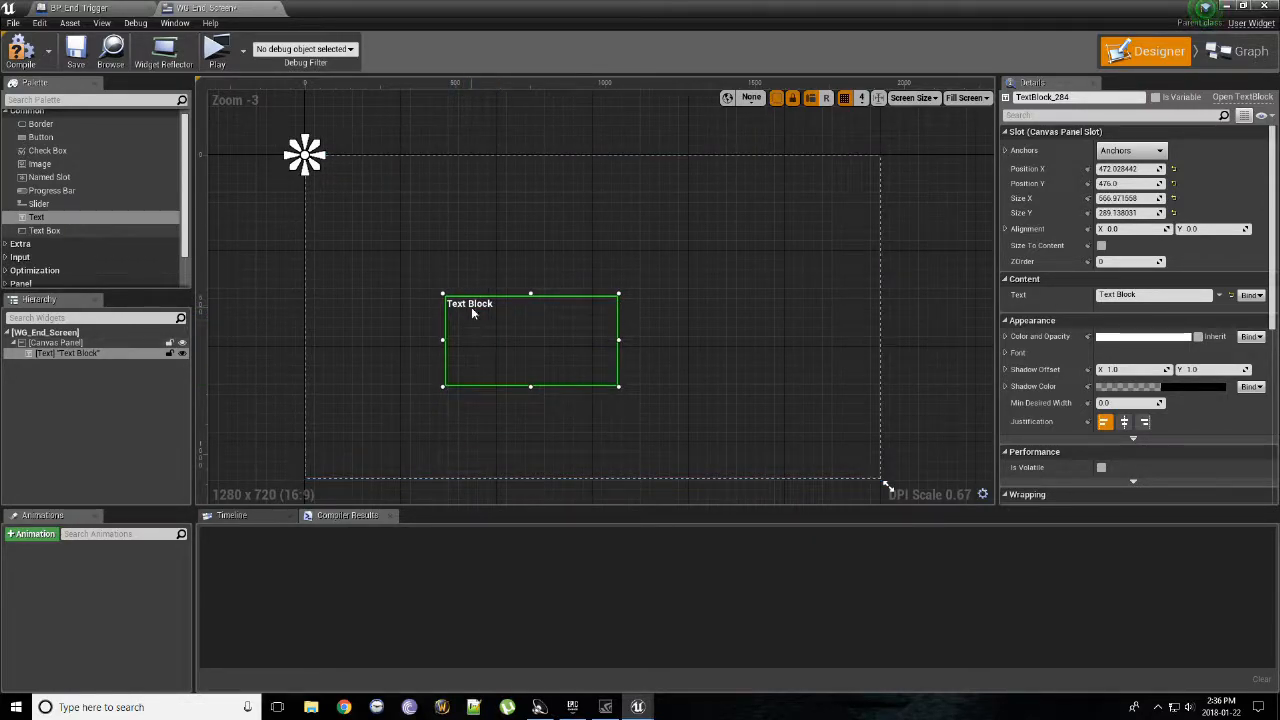
- Reposition the Text Block, centre-justify it, expand its font settings and start recolouring it
{"action": "left_click_drag", "start_coordinate": [530, 340], "coordinate": [570, 320]}
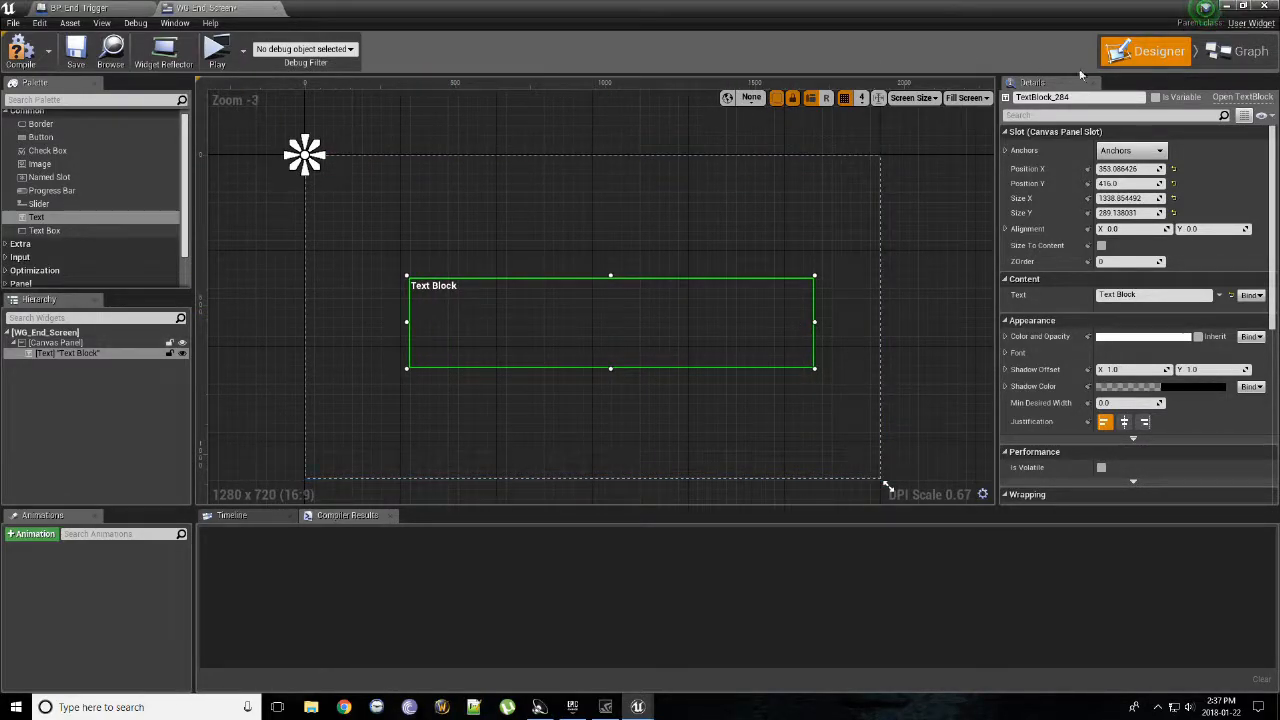
{"action": "scroll", "scroll_direction": "down", "scroll_amount": 3}
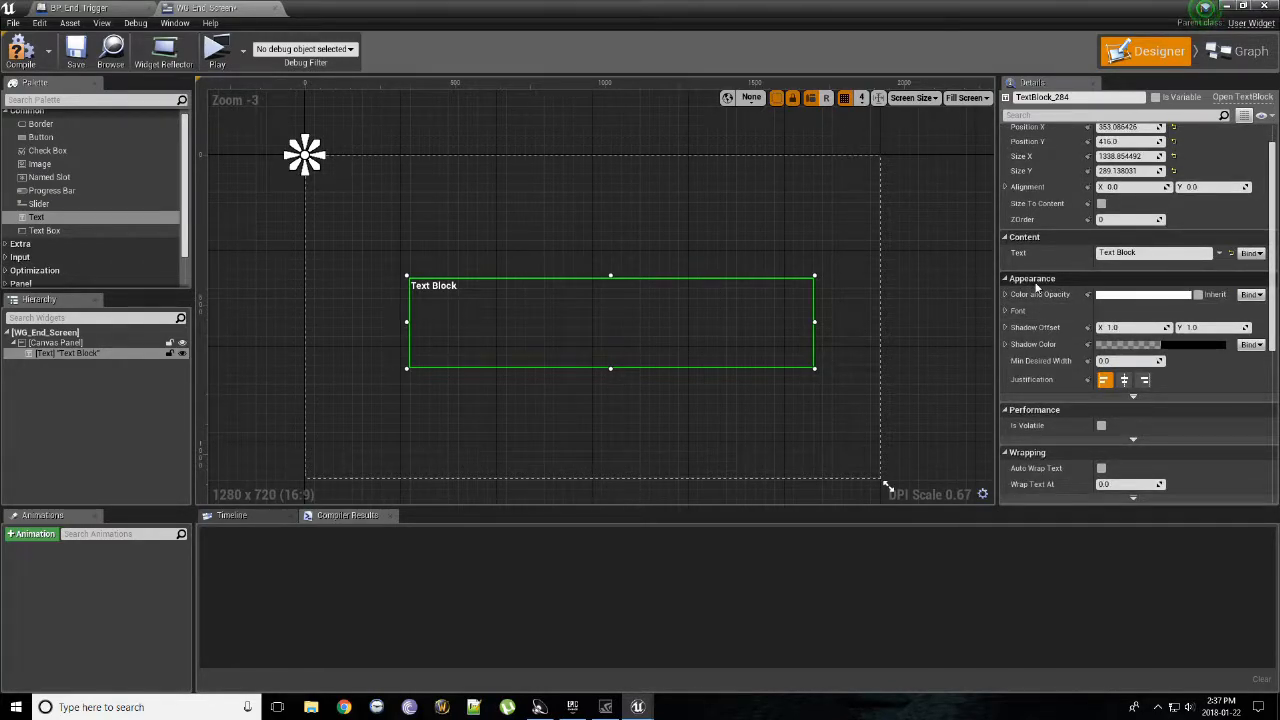
{"action": "mouse_move", "coordinate": [1104, 380]}
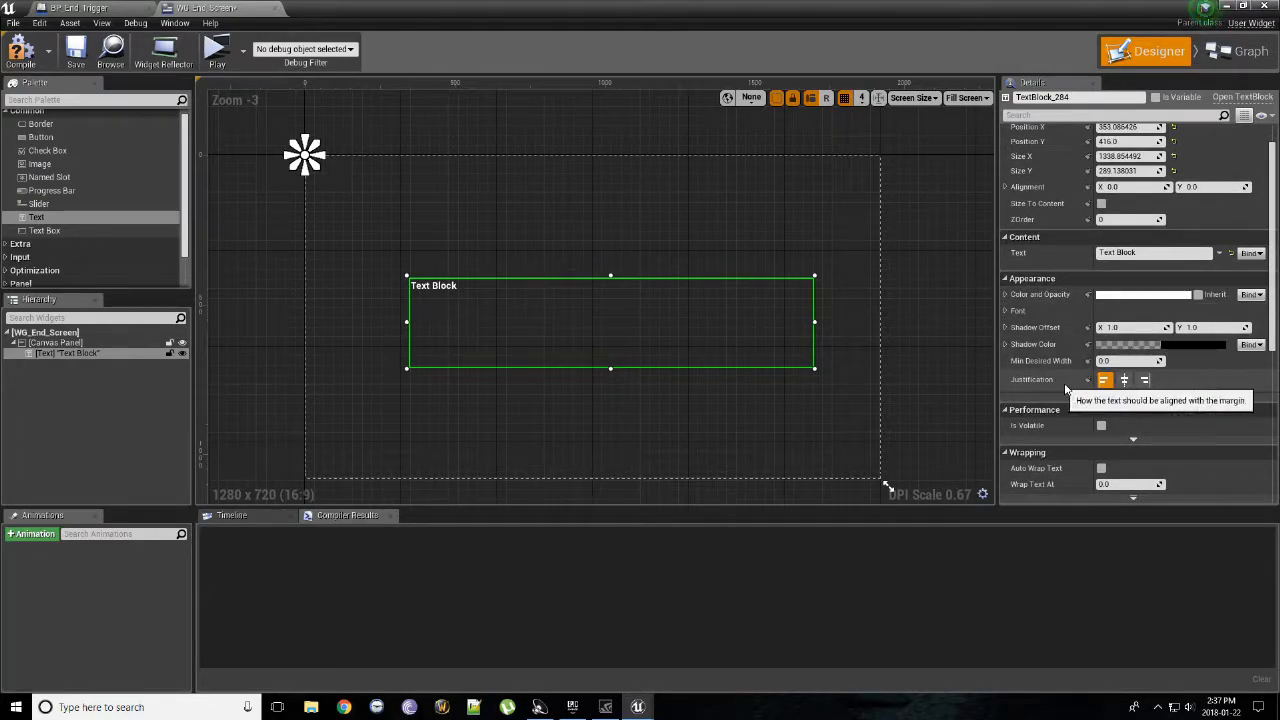
{"action": "left_click", "coordinate": [1124, 380]}
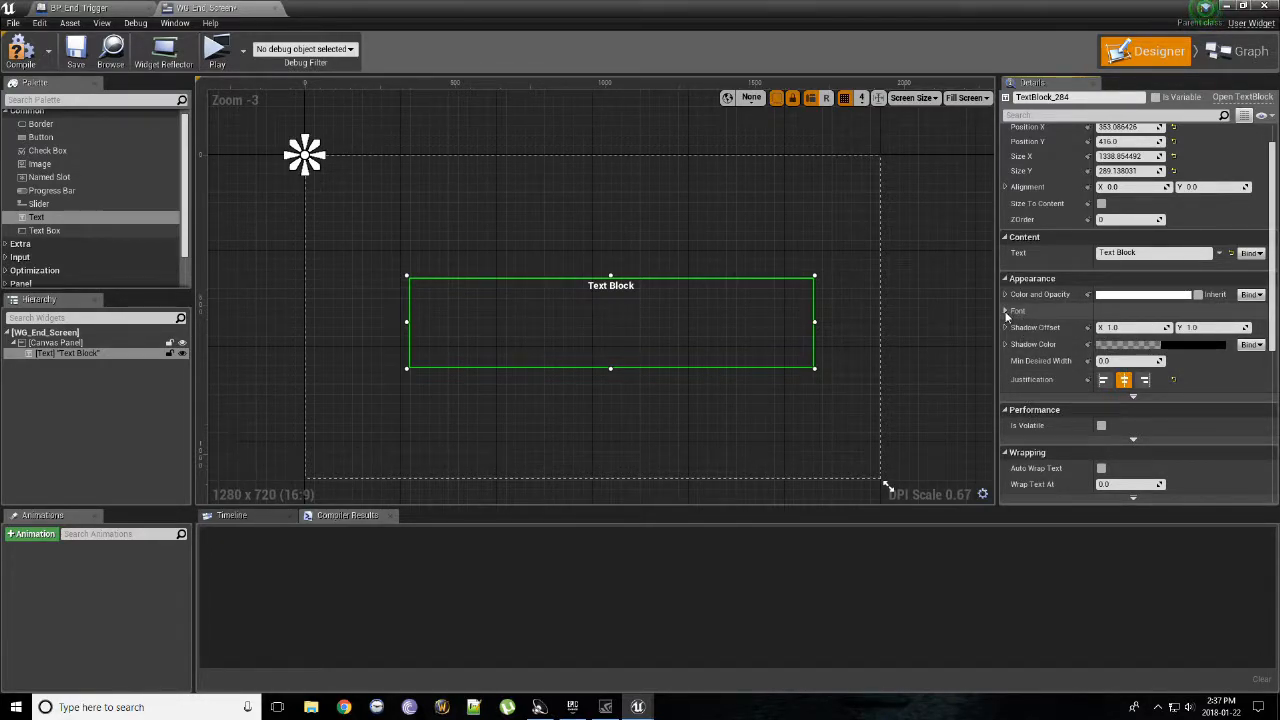
{"action": "left_click", "coordinate": [1006, 312]}
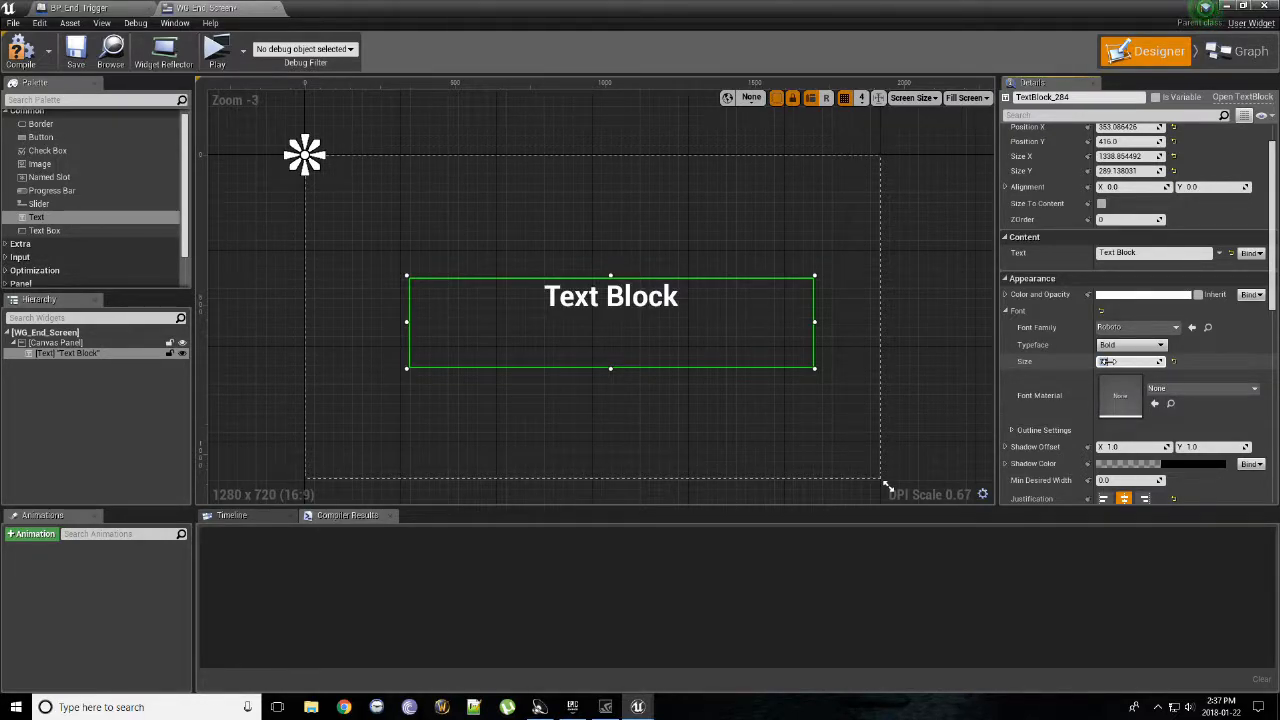
{"action": "mouse_move", "coordinate": [1150, 404]}
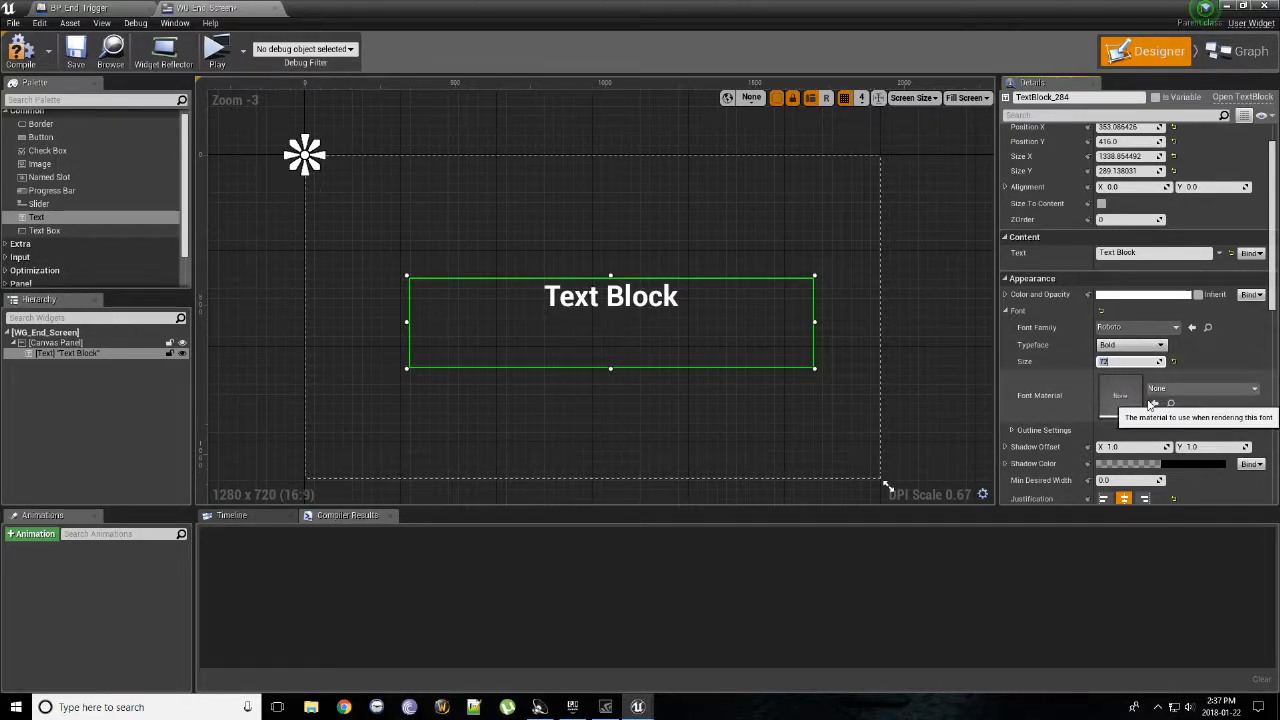
{"action": "mouse_move", "coordinate": [1056, 300]}
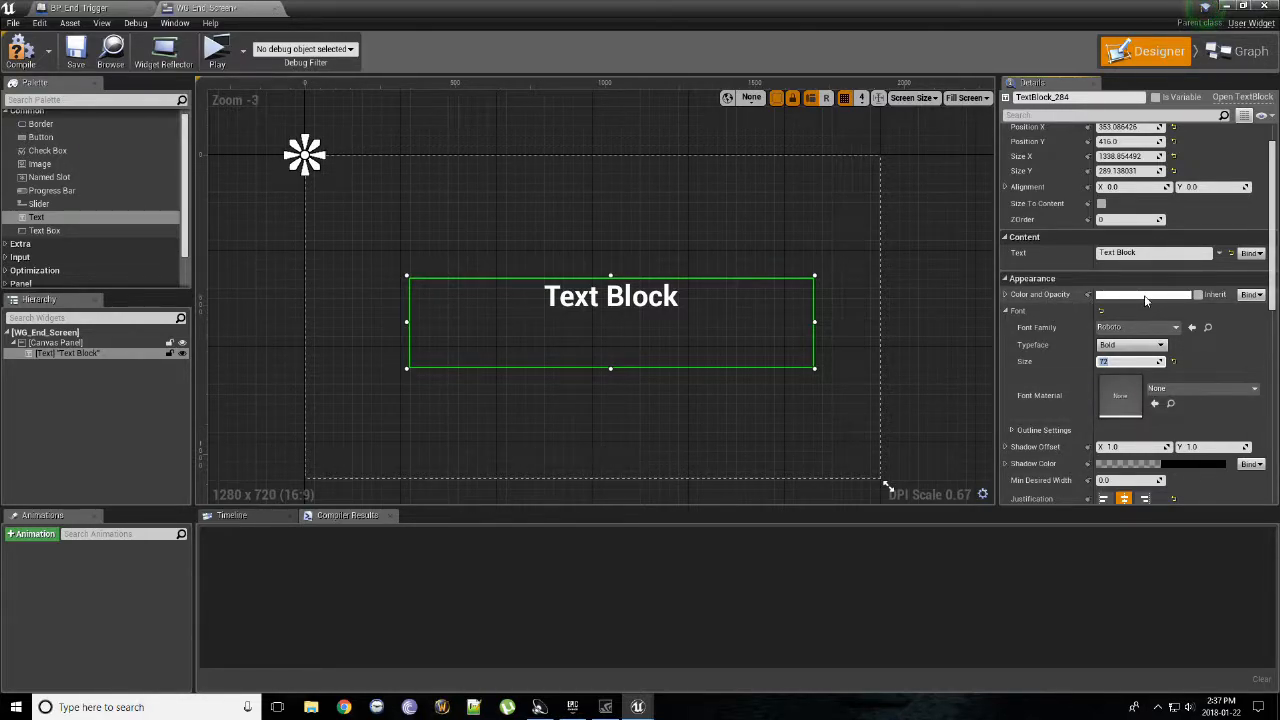
{"action": "left_click", "coordinate": [1144, 294]}
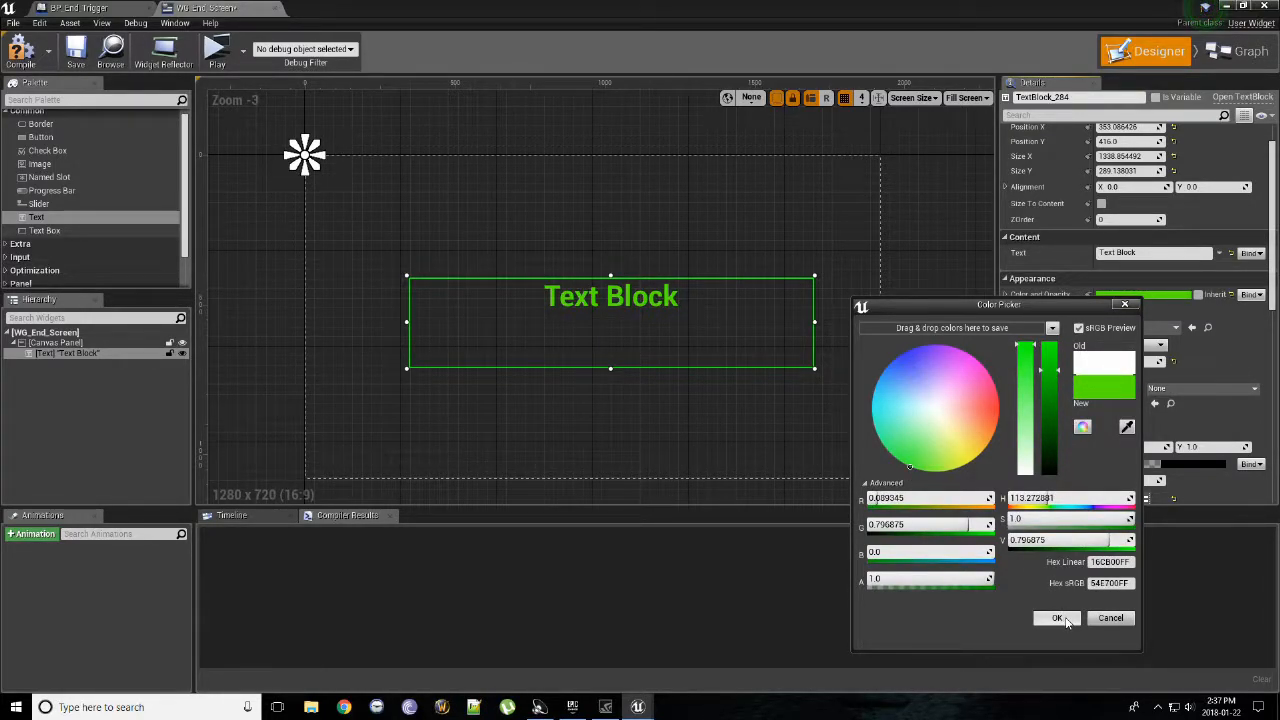
- Confirm bright green as the text's Color and Opacity
{"action": "left_click", "coordinate": [1056, 618]}
{"action": "type", "text": "Congratulations!"}
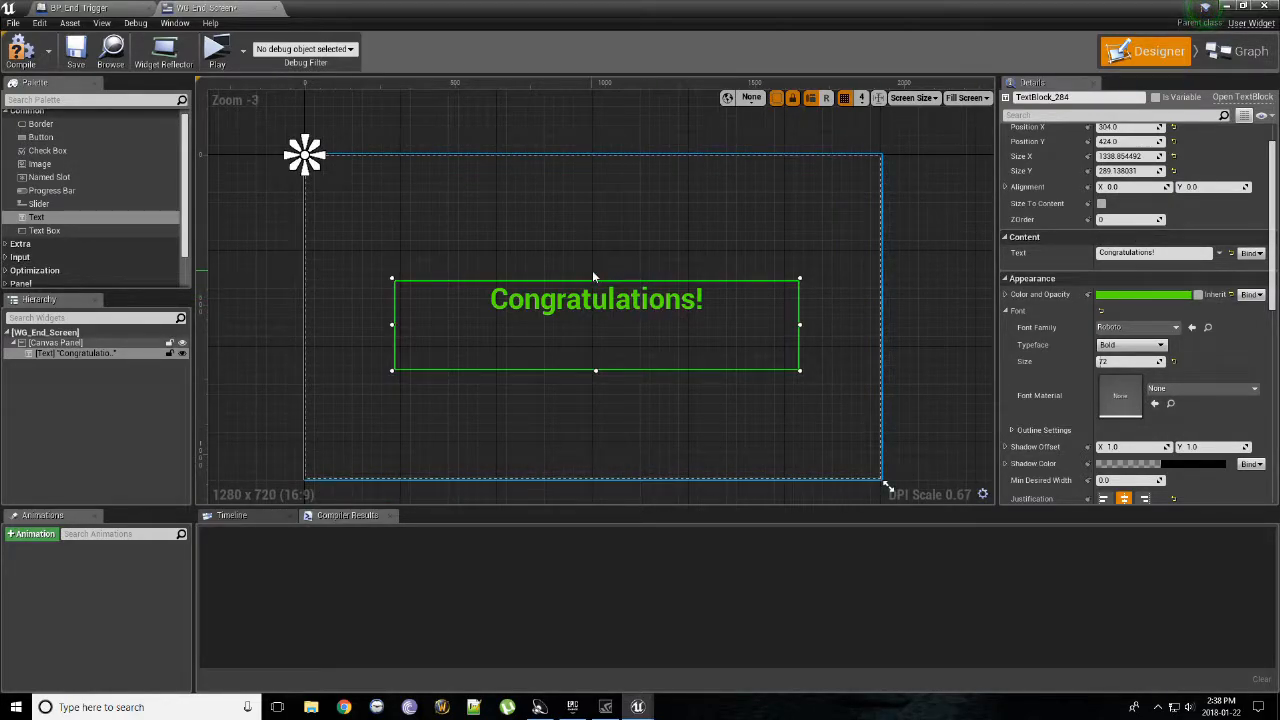
- Compile WB_End_Screen, then add an On Component Begin Overlap event for Interaction_Collider
{"action": "left_click", "coordinate": [20, 50]}
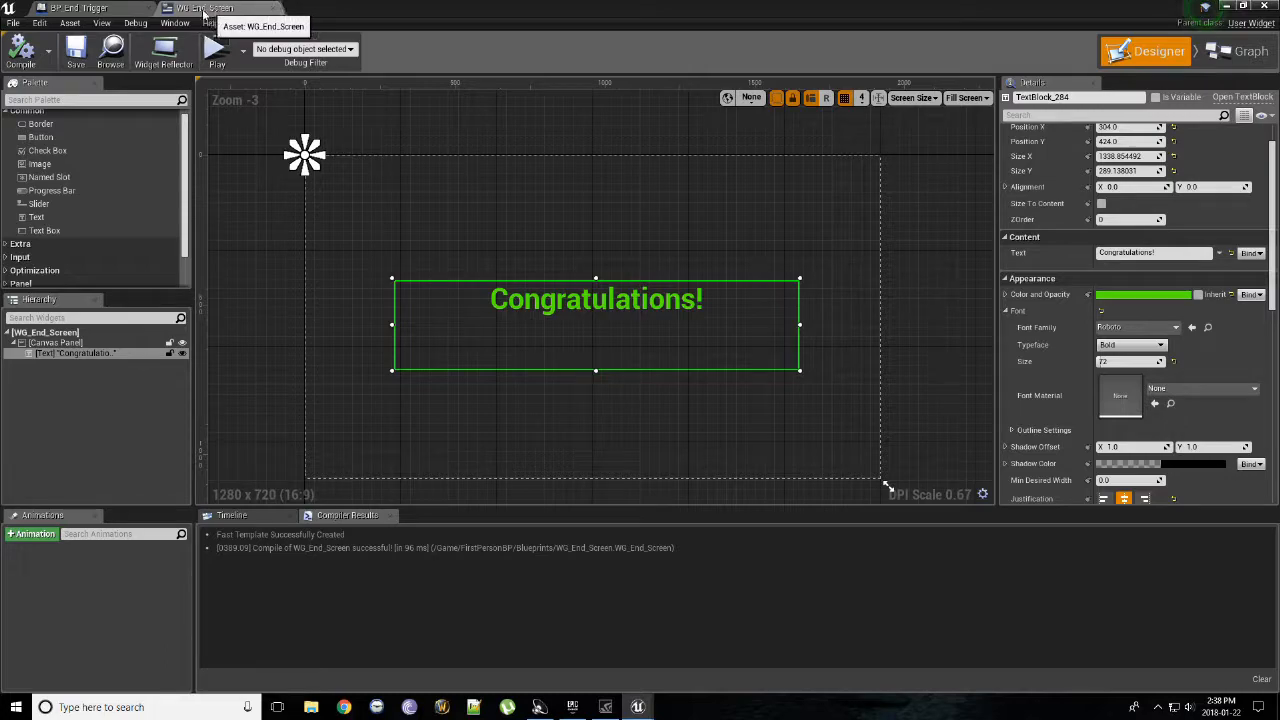
{"action": "left_click", "coordinate": [90, 8]}
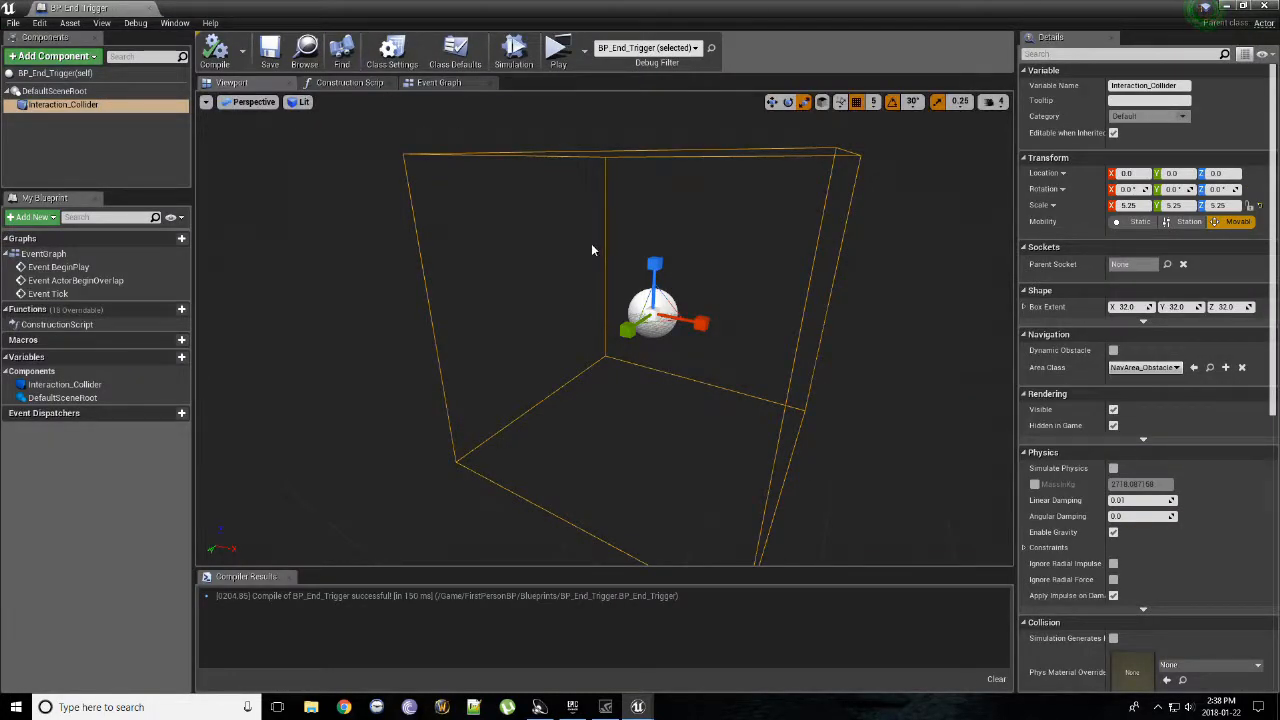
{"action": "mouse_move", "coordinate": [724, 244]}
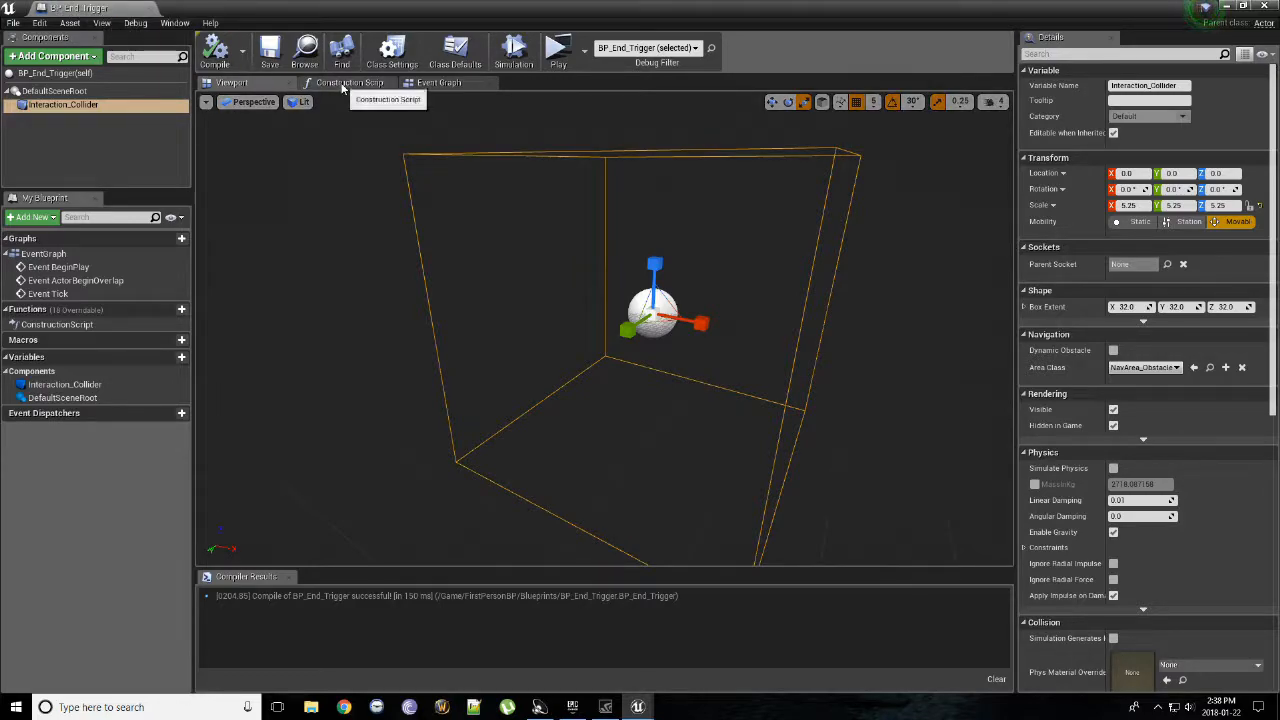
{"action": "mouse_move", "coordinate": [64, 104]}
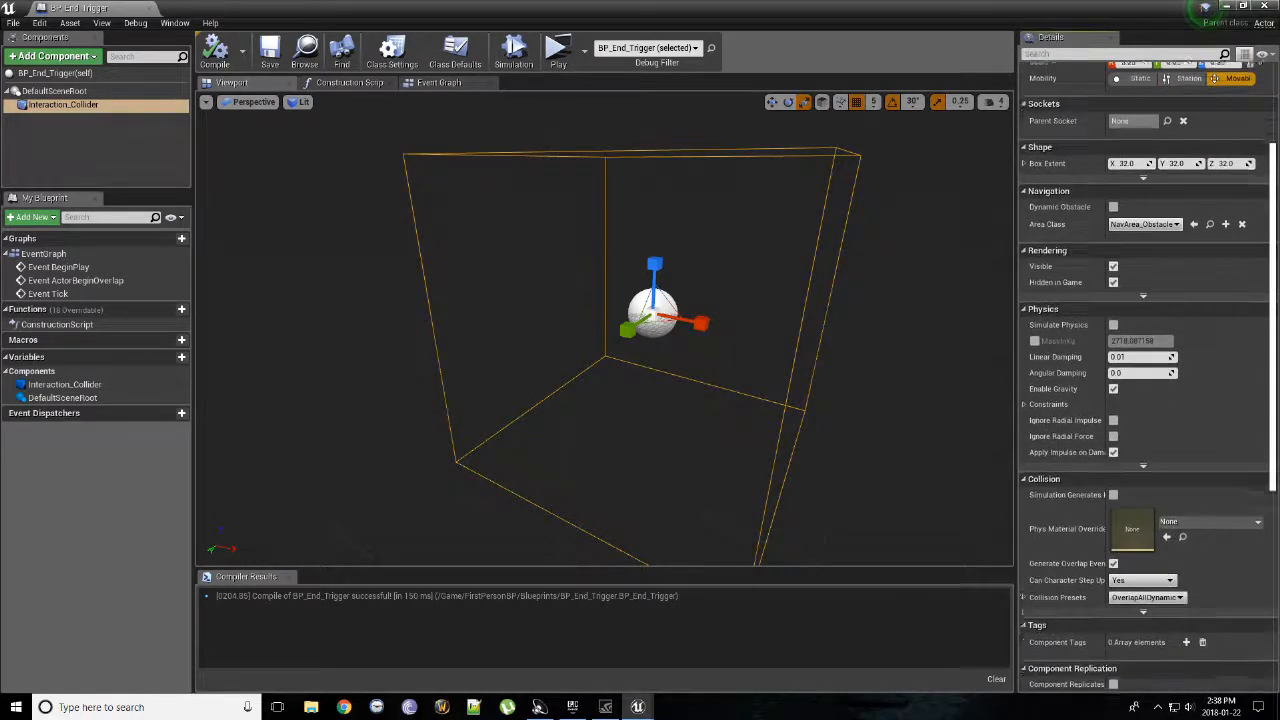
{"action": "scroll", "scroll_direction": "down", "scroll_amount": 3}
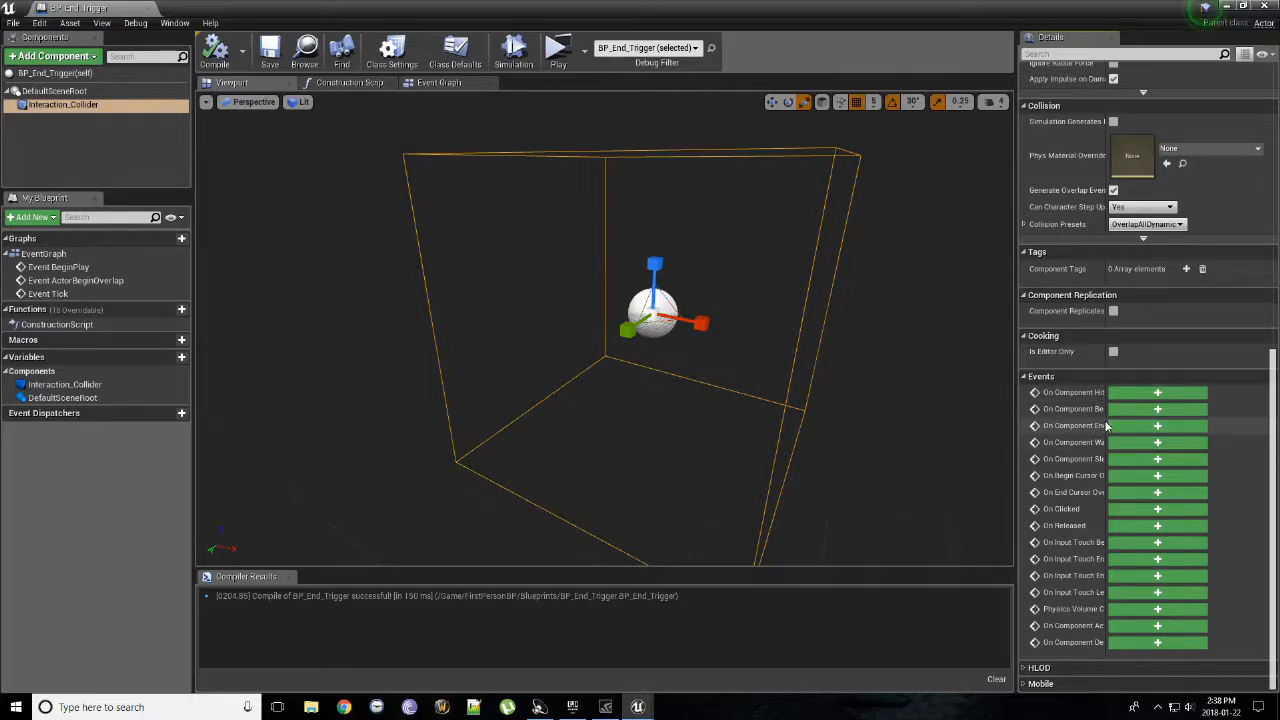
{"action": "mouse_move", "coordinate": [1092, 408]}
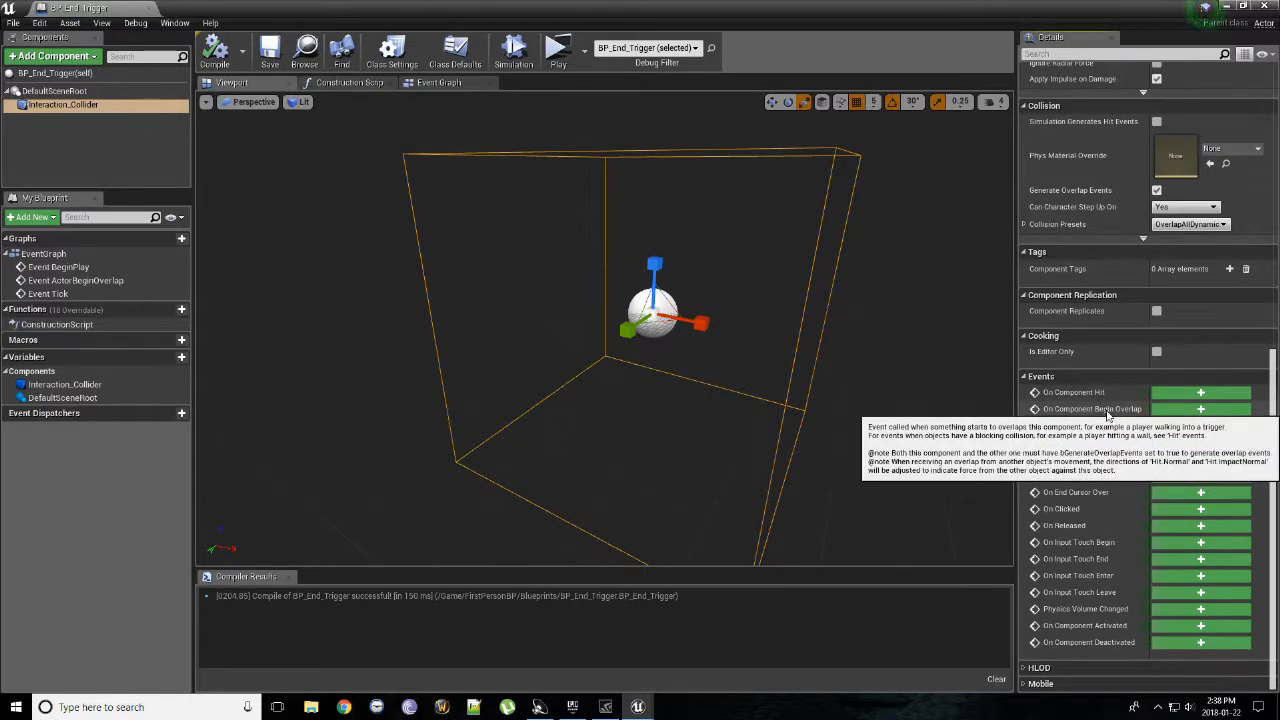
{"action": "mouse_move", "coordinate": [1172, 418]}
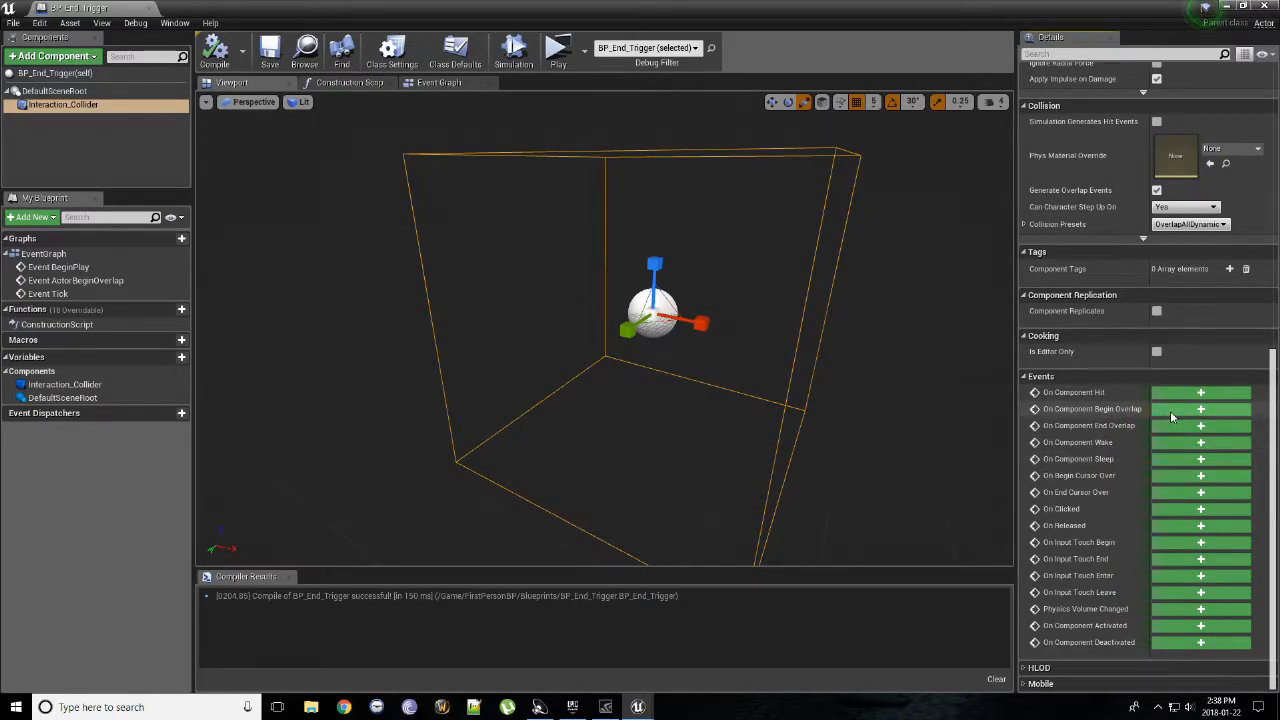
{"action": "left_click", "coordinate": [1200, 408]}
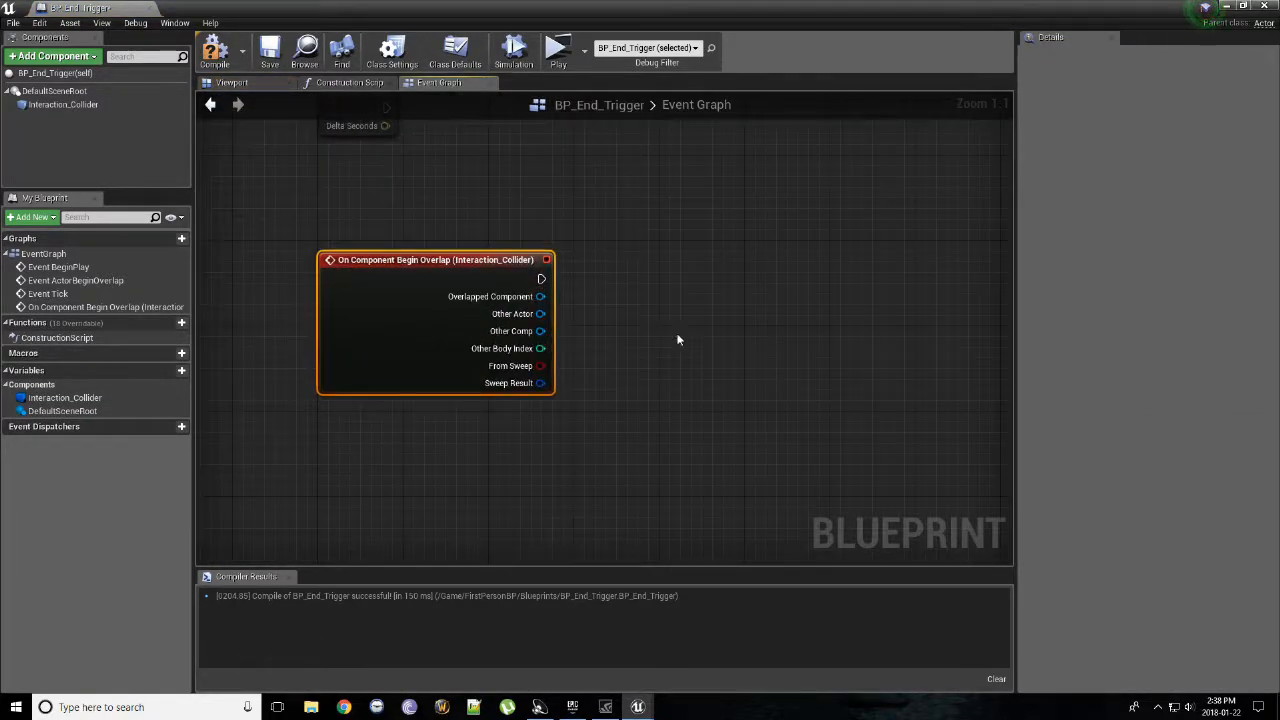
- Reposition the overlap event node and wire a DoOnce node after it
{"action": "left_click", "coordinate": [268, 50]}
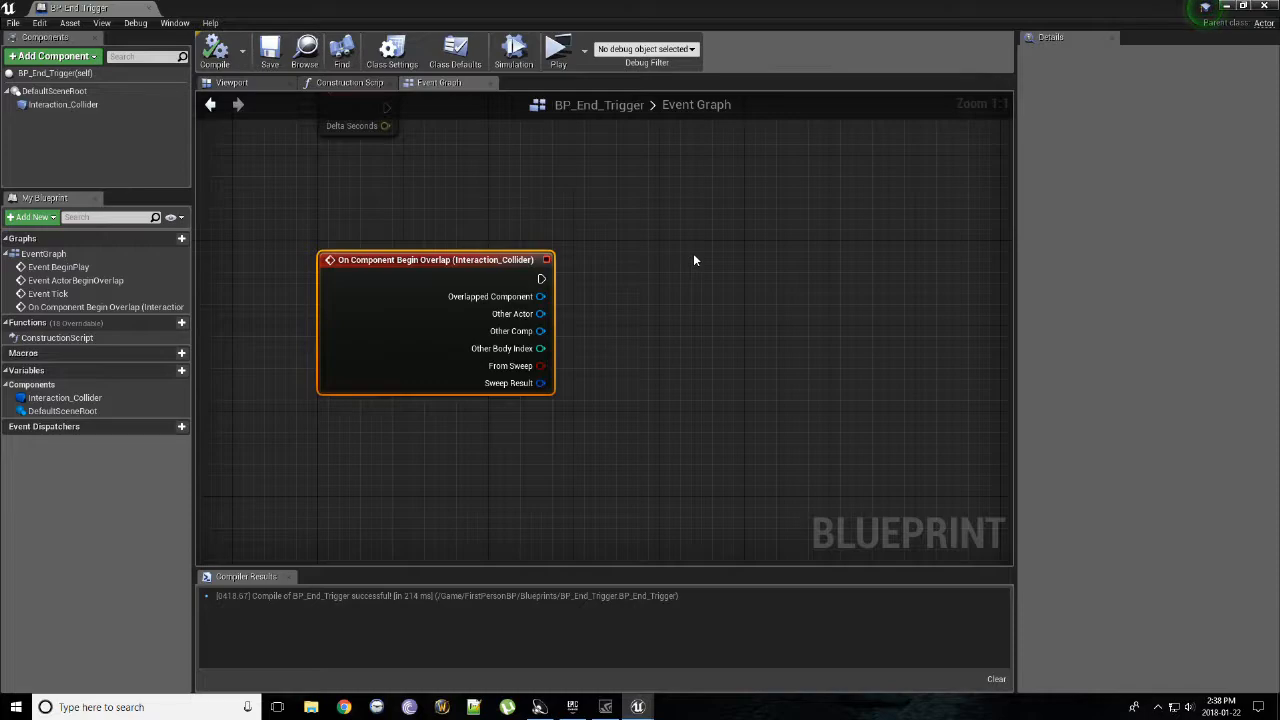
{"action": "left_click_drag", "start_coordinate": [692, 260], "coordinate": [908, 424]}
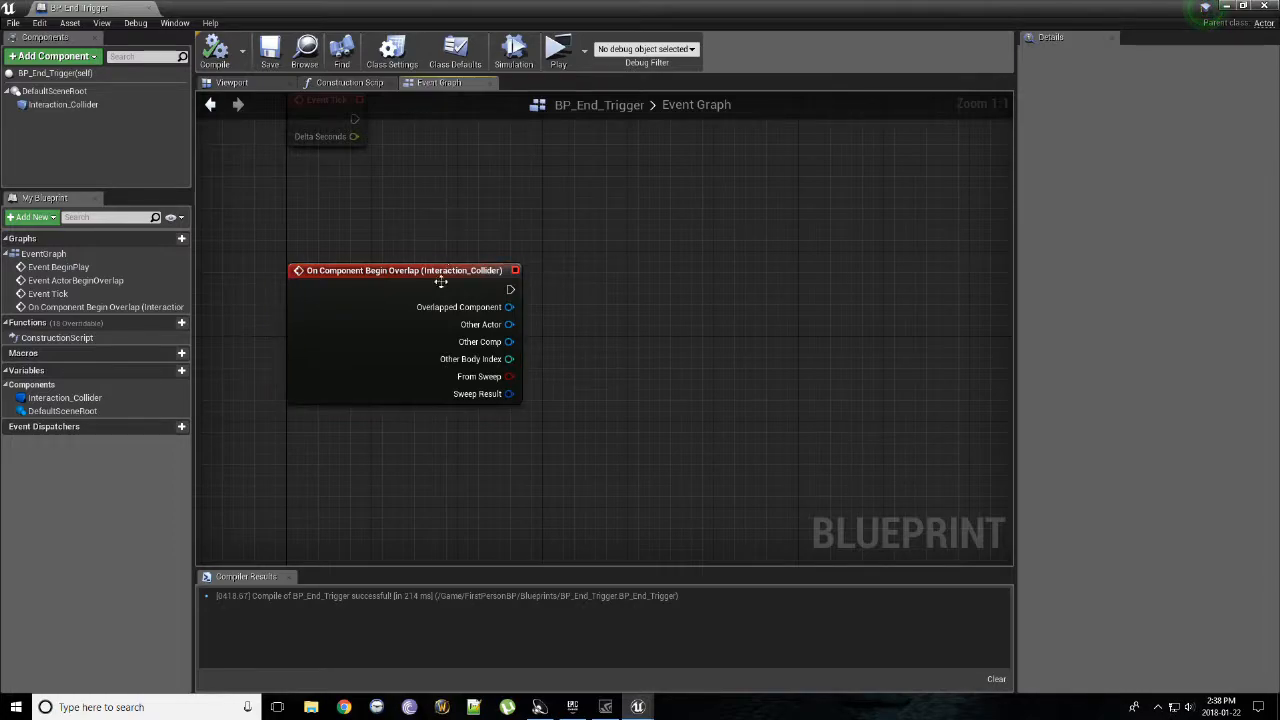
{"action": "mouse_move", "coordinate": [528, 272]}
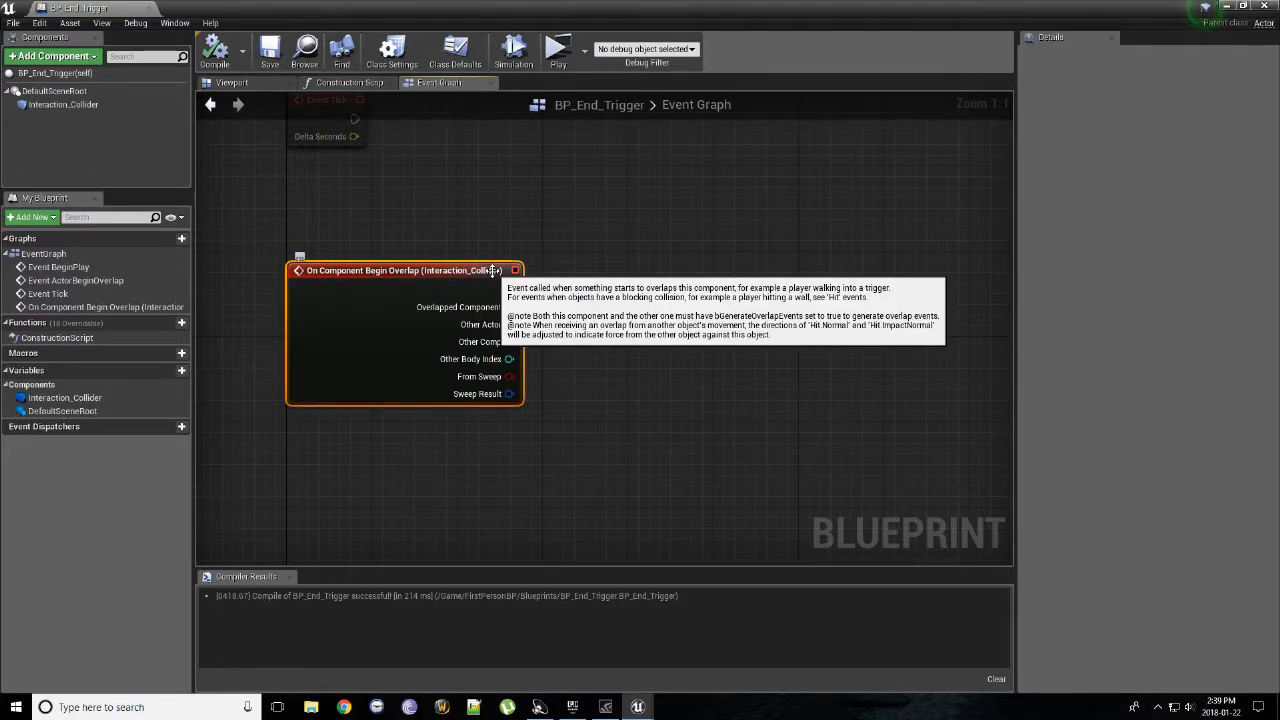
{"action": "mouse_move", "coordinate": [648, 364]}
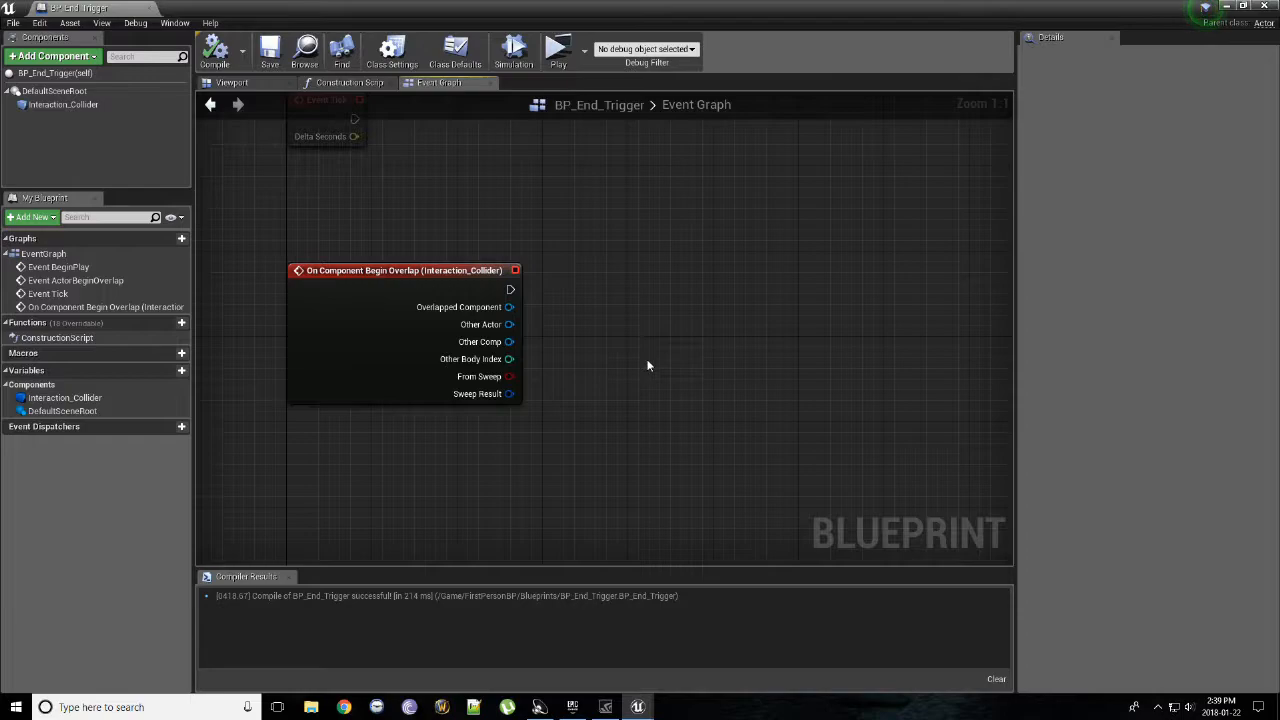
{"action": "left_click_drag", "start_coordinate": [510, 290], "coordinate": [624, 304]}
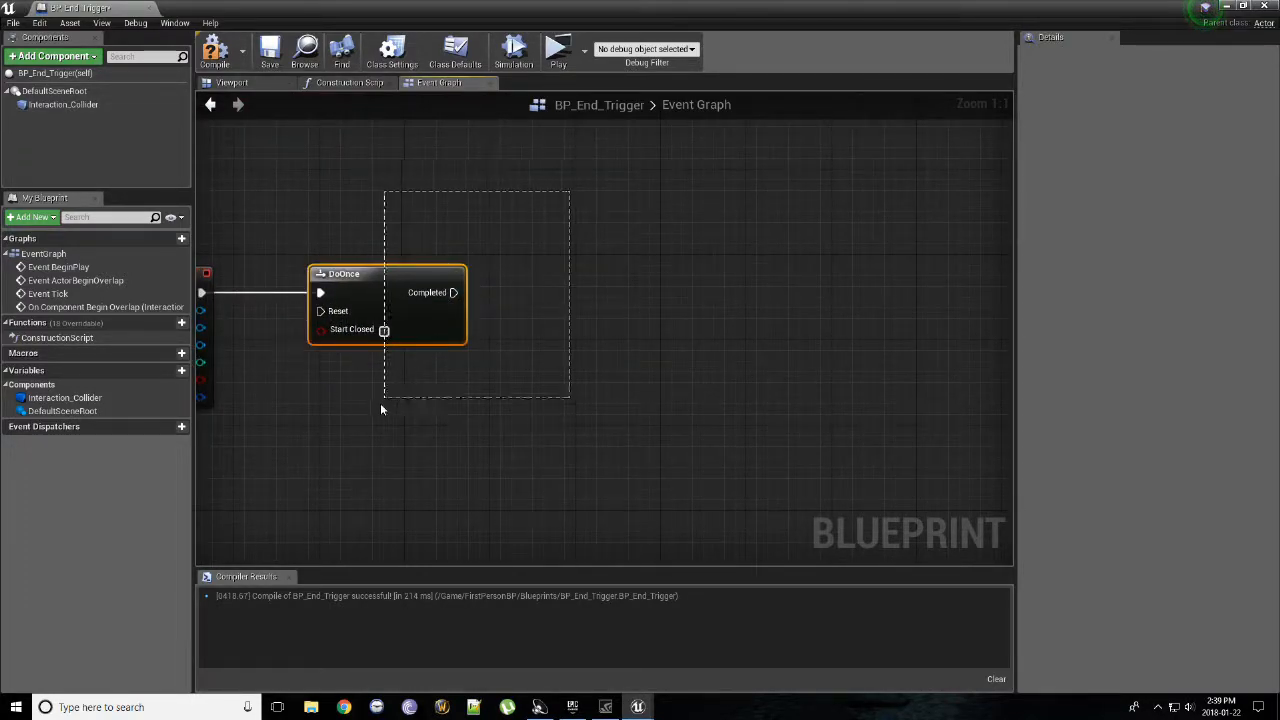
- Add a Create Widget node after DoOnce Completed with class WG End Screen
{"action": "left_click_drag", "start_coordinate": [454, 292], "coordinate": [544, 300]}
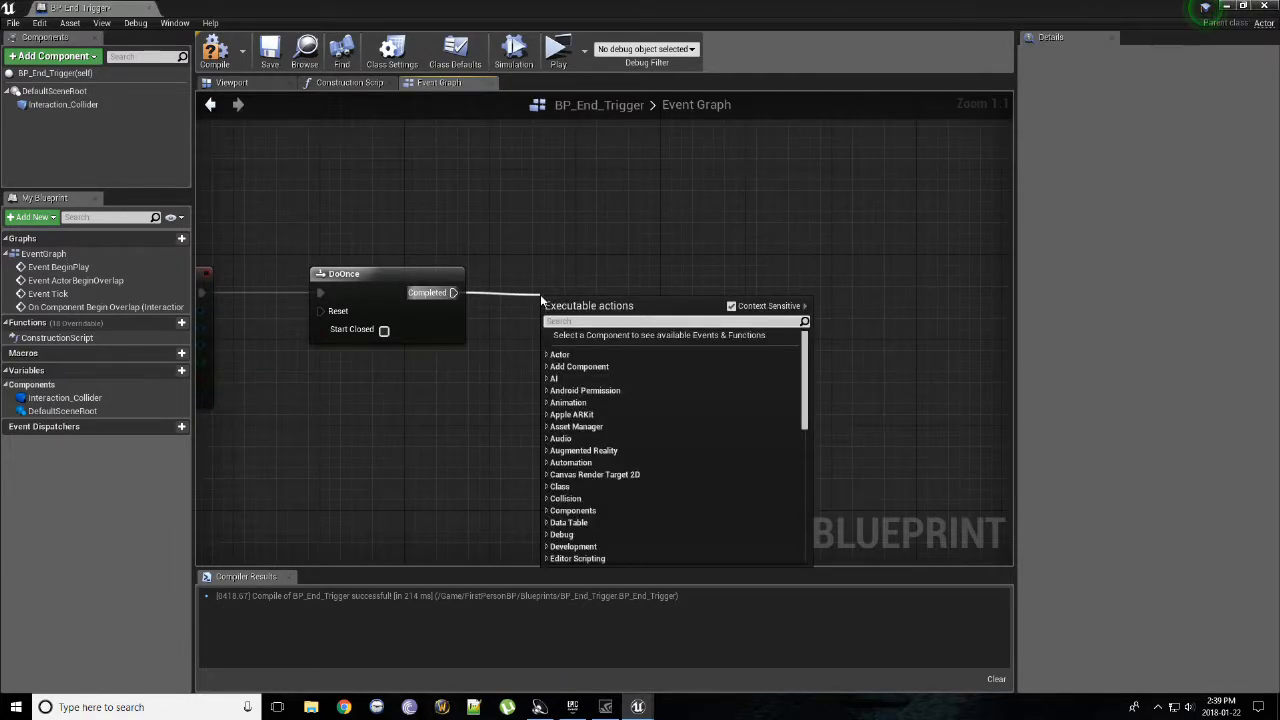
{"action": "type", "text": "c"}
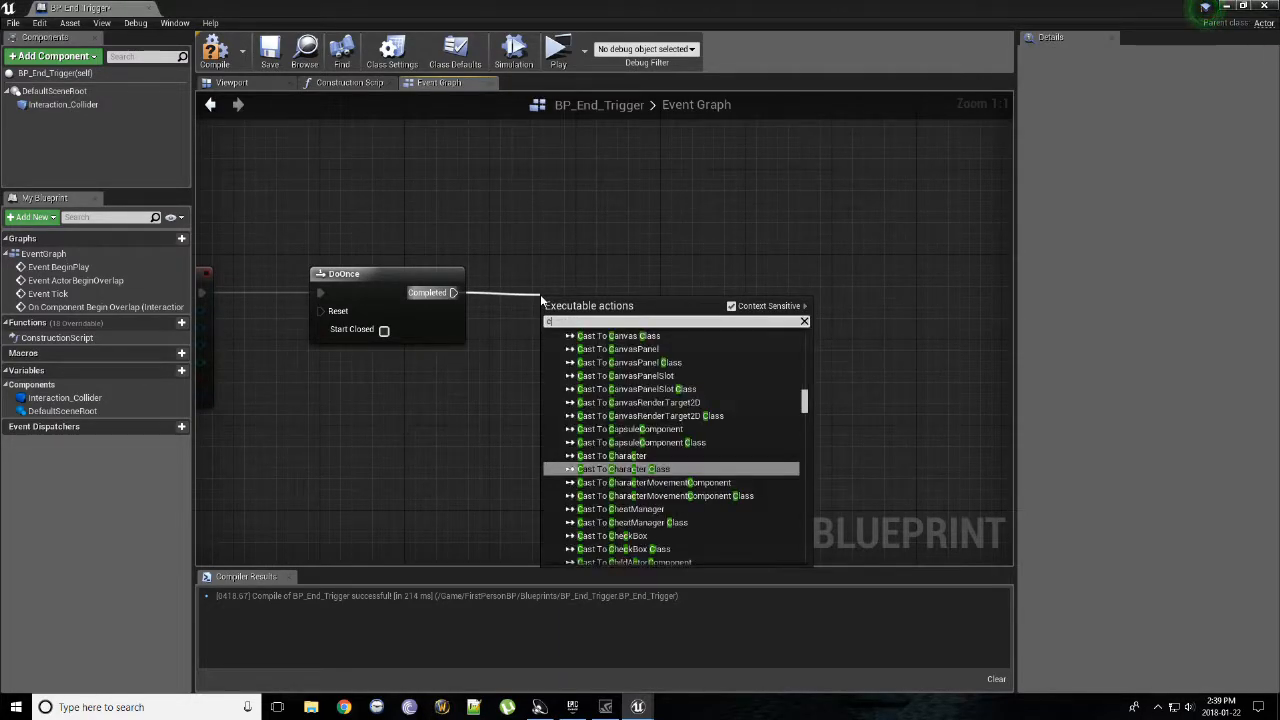
{"action": "type", "text": "reate wid"}
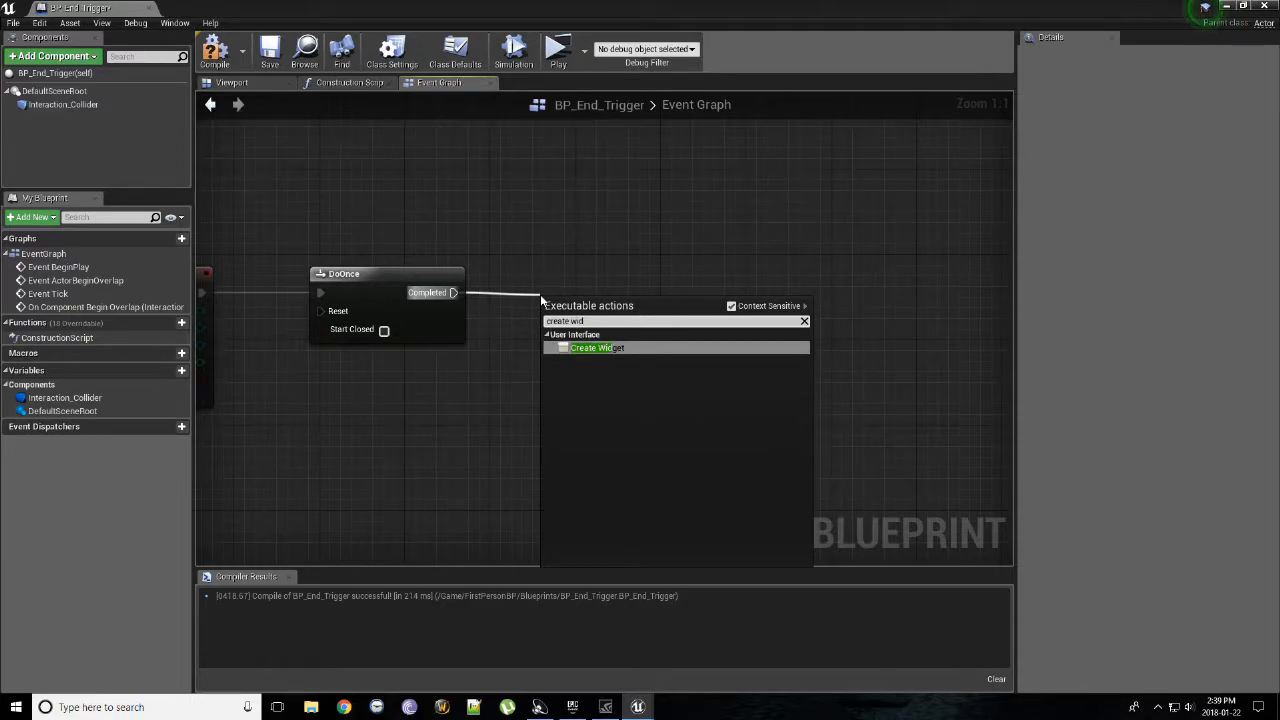
{"action": "left_click", "coordinate": [590, 348]}
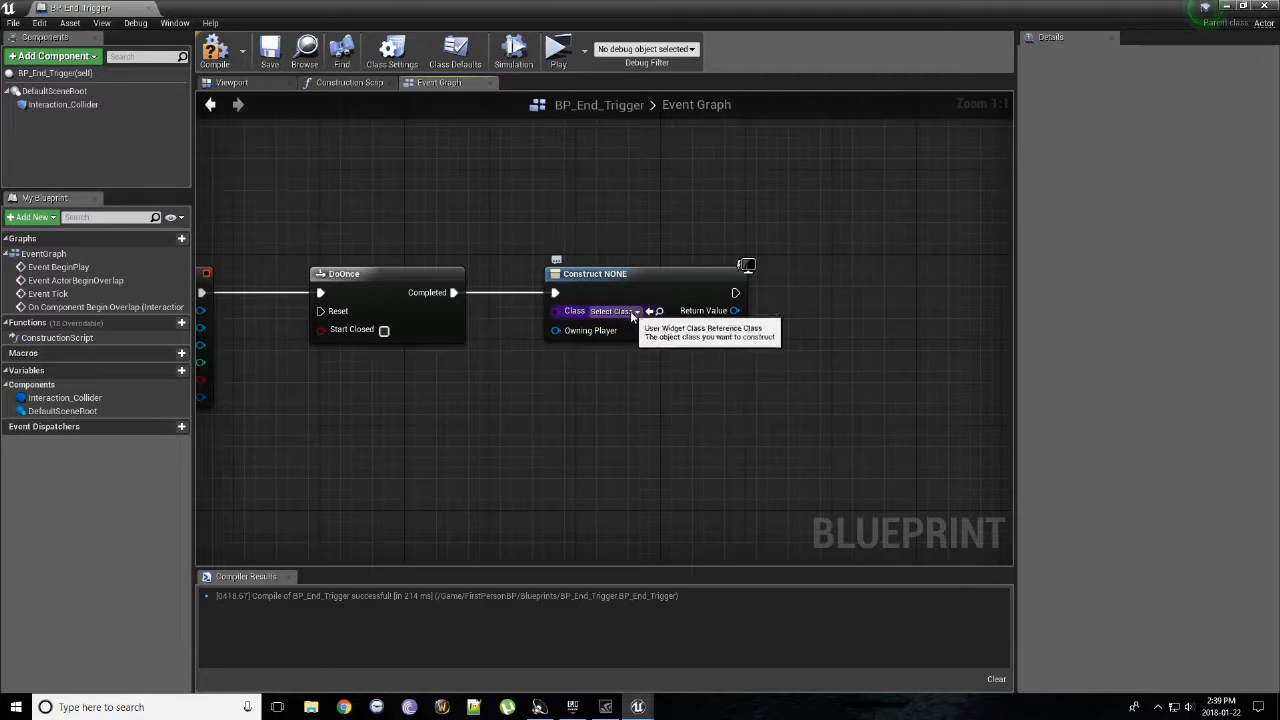
{"action": "left_click", "coordinate": [616, 310]}
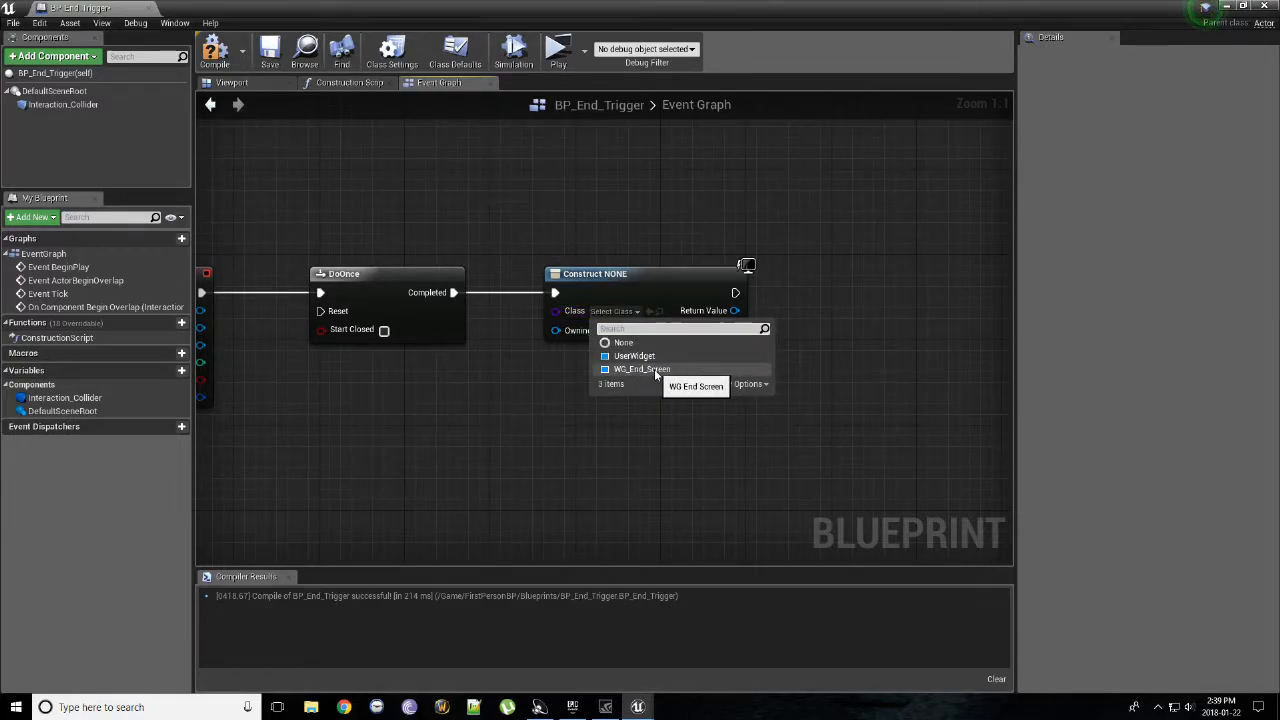
{"action": "left_click", "coordinate": [642, 368]}
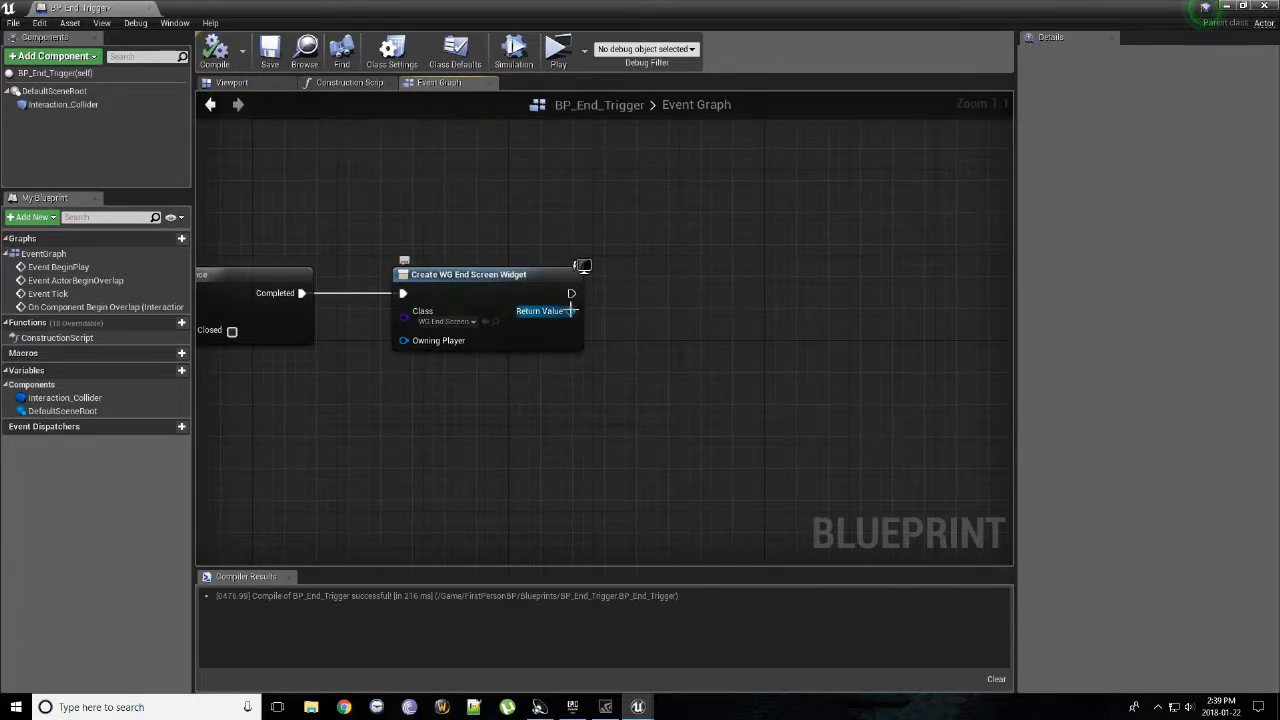
- Wire the widget's Return Value into a new Add to Viewport node and recompile BP_End_Trigger
{"action": "left_click_drag", "start_coordinate": [572, 310], "coordinate": [644, 328]}
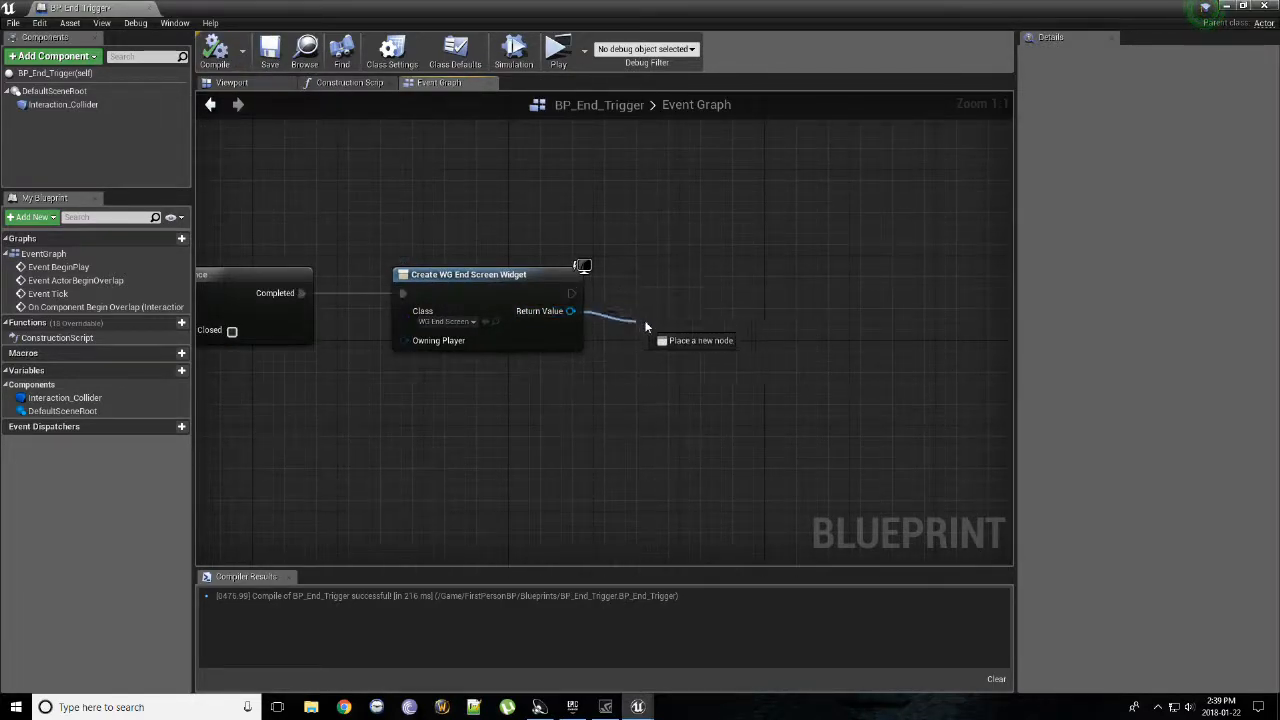
{"action": "left_click_drag", "start_coordinate": [572, 312], "coordinate": [652, 320]}
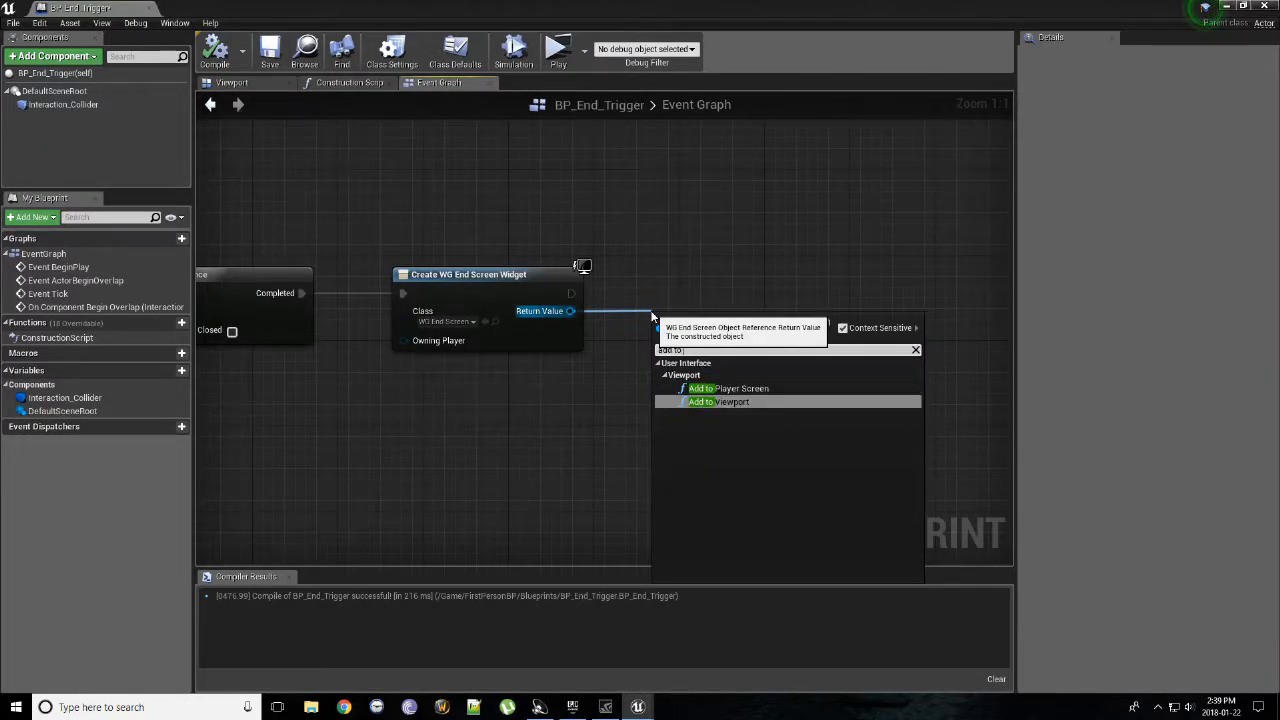
{"action": "left_click", "coordinate": [718, 400]}
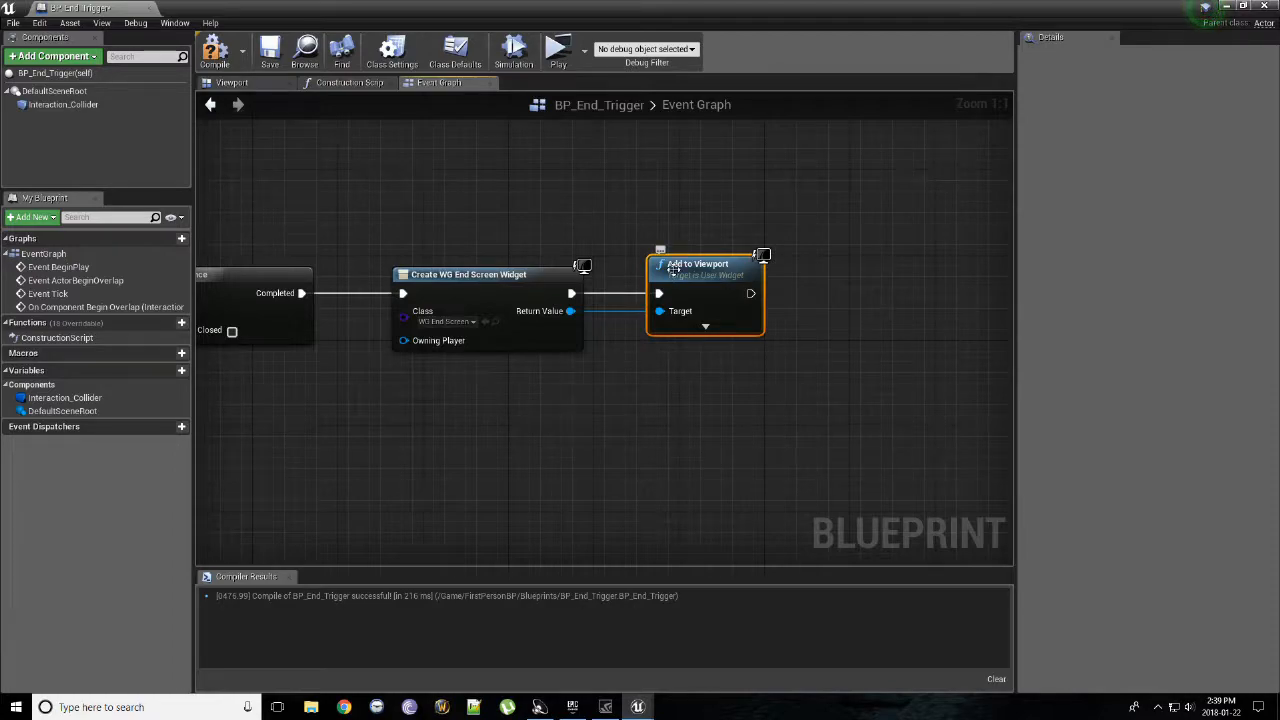
{"action": "mouse_move", "coordinate": [214, 50]}
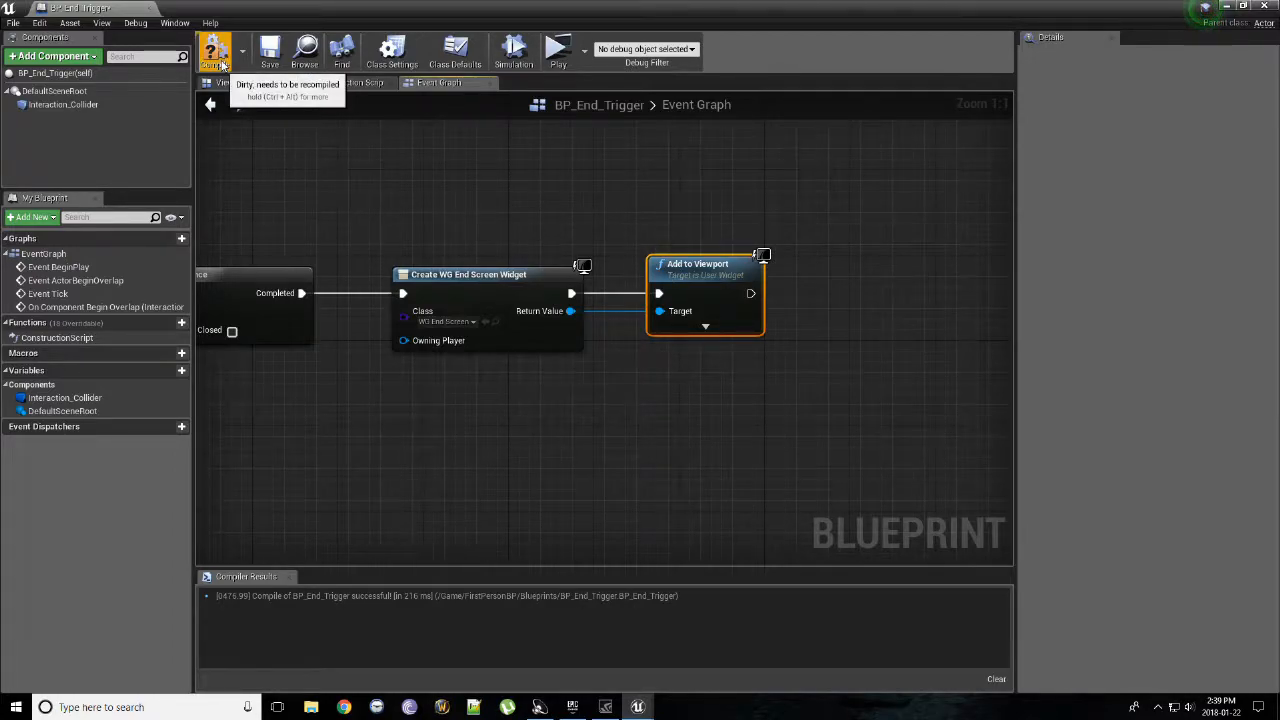
{"action": "left_click", "coordinate": [216, 48]}
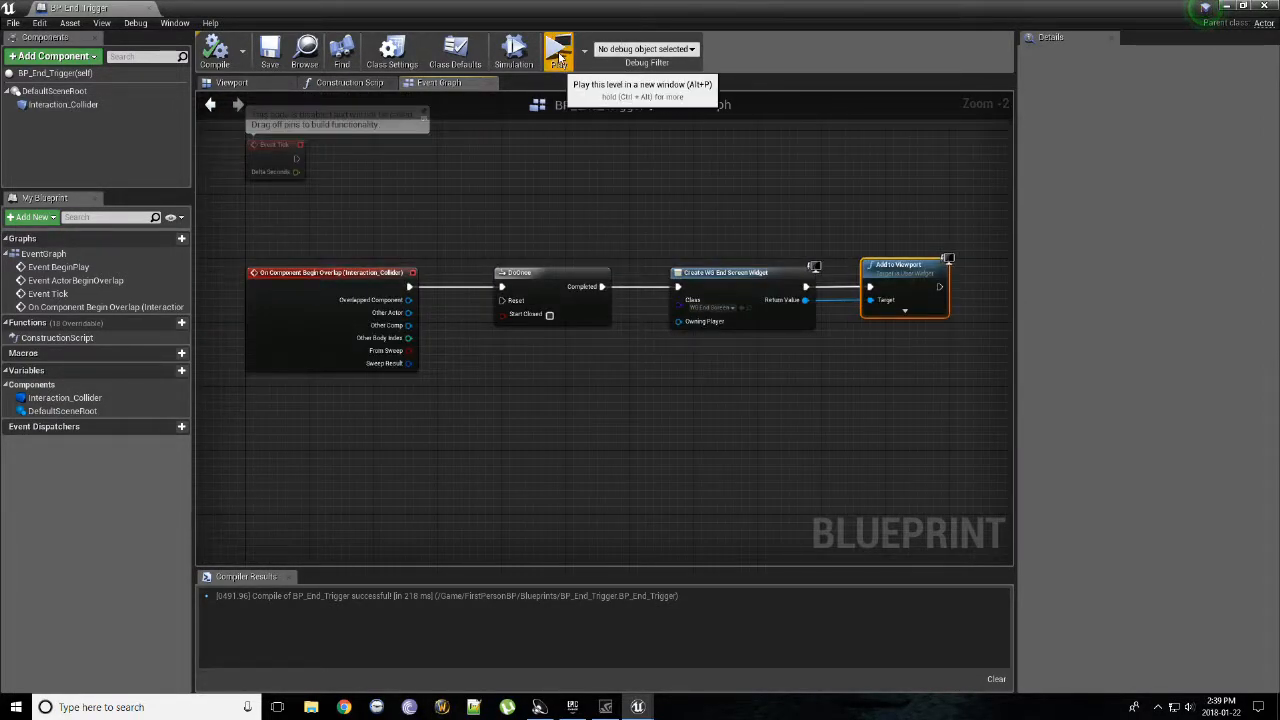
{"action": "left_click", "coordinate": [558, 48]}
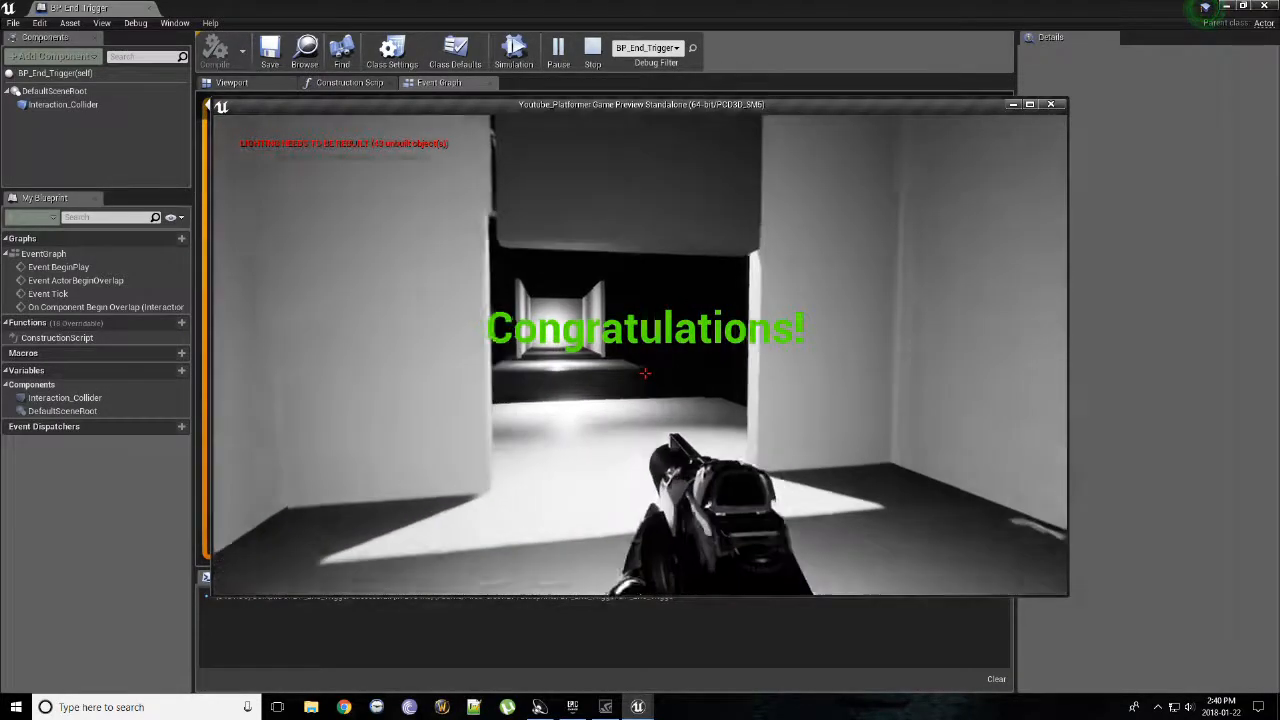
{"action": "left_click", "coordinate": [592, 48]}
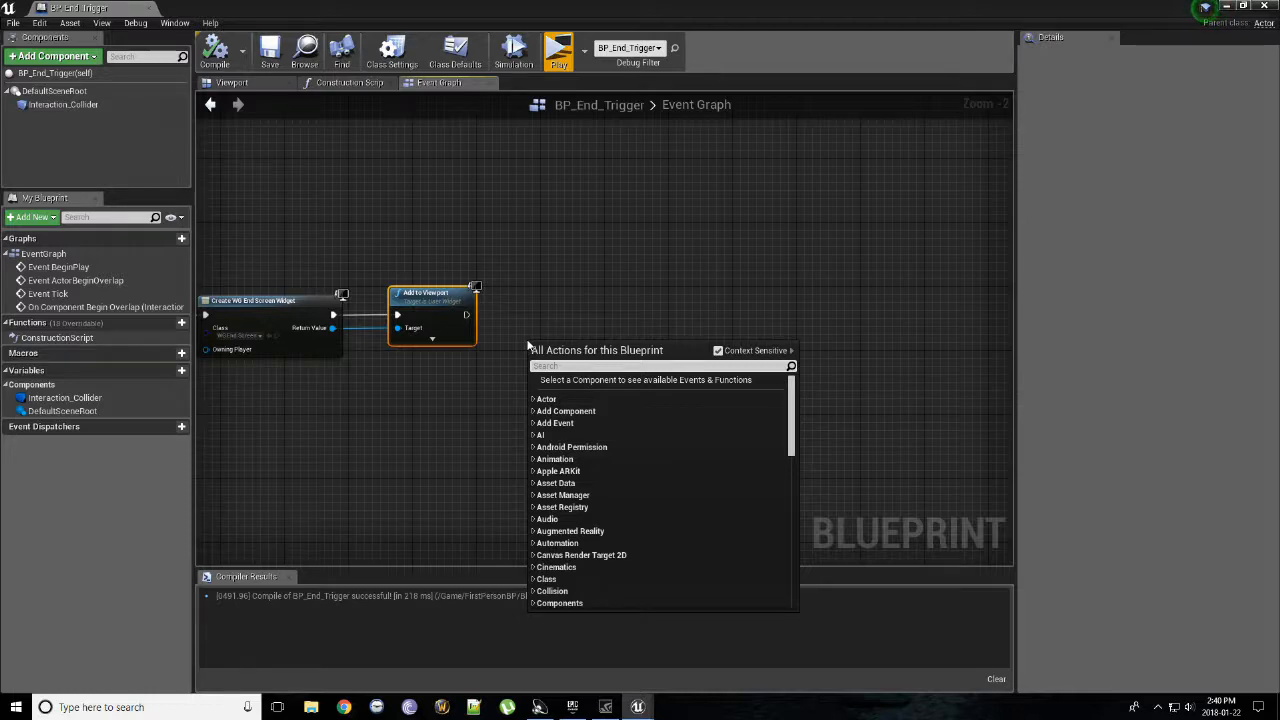
- Place an Execute Console Command node with its Command field set to RestartLevel
{"action": "type", "text": "execute"}
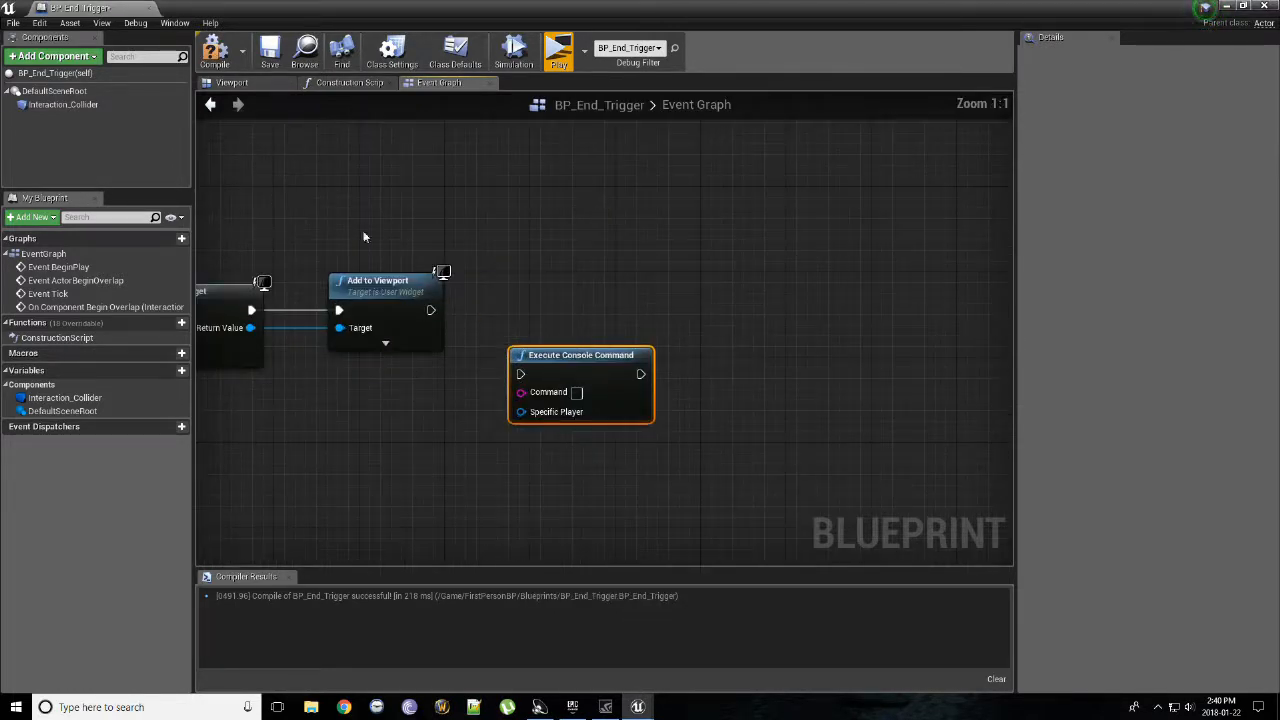
{"action": "left_click", "coordinate": [214, 48]}
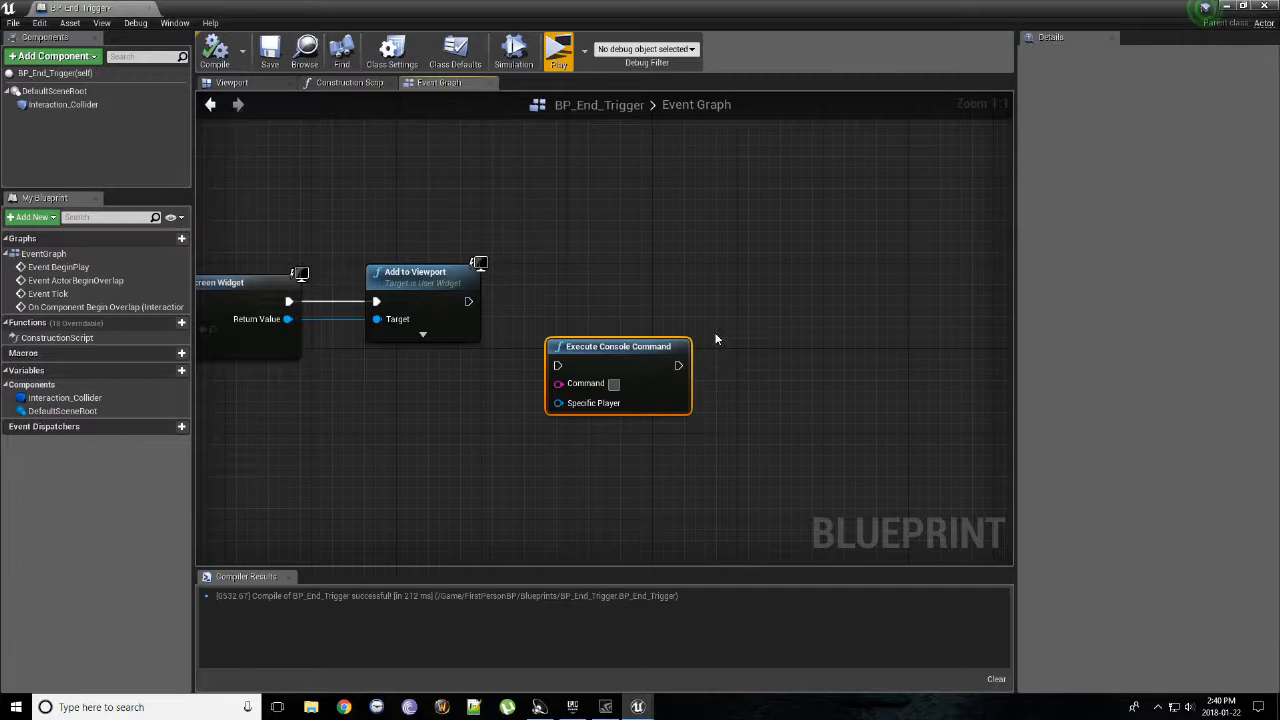
{"action": "type", "text": "RestartLevel"}
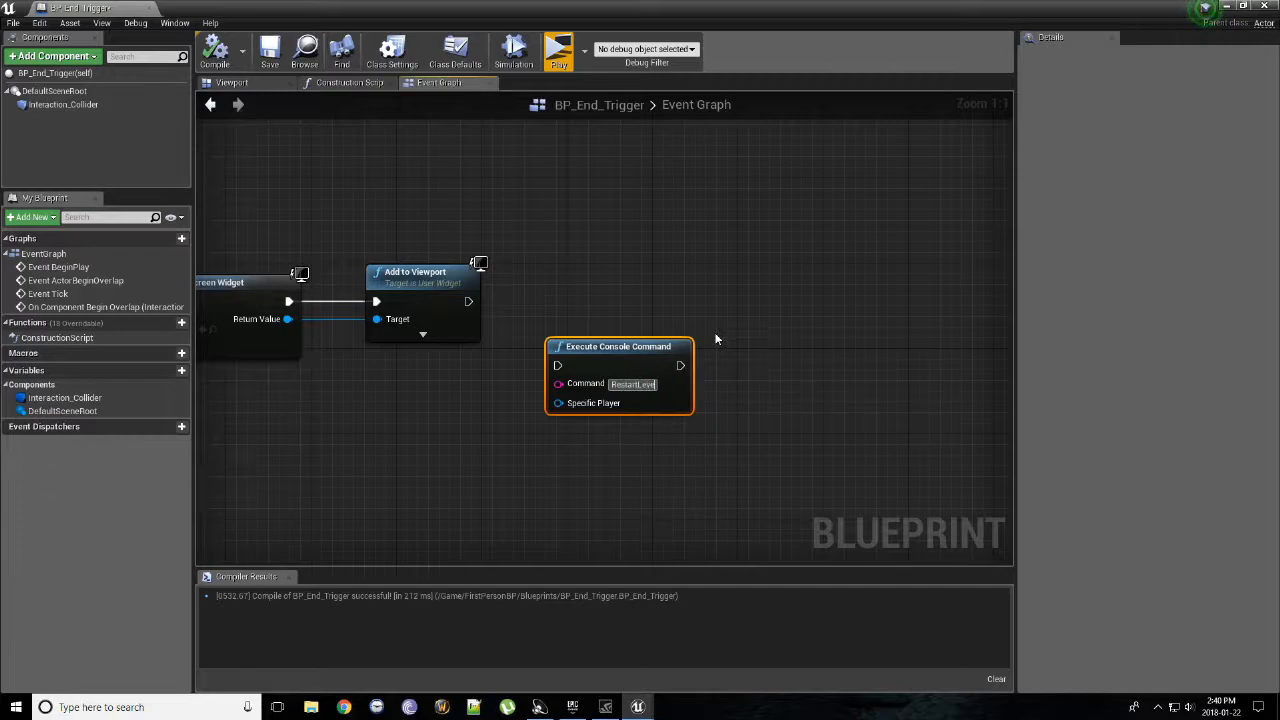
{"action": "left_click_drag", "start_coordinate": [618, 346], "coordinate": [630, 304]}
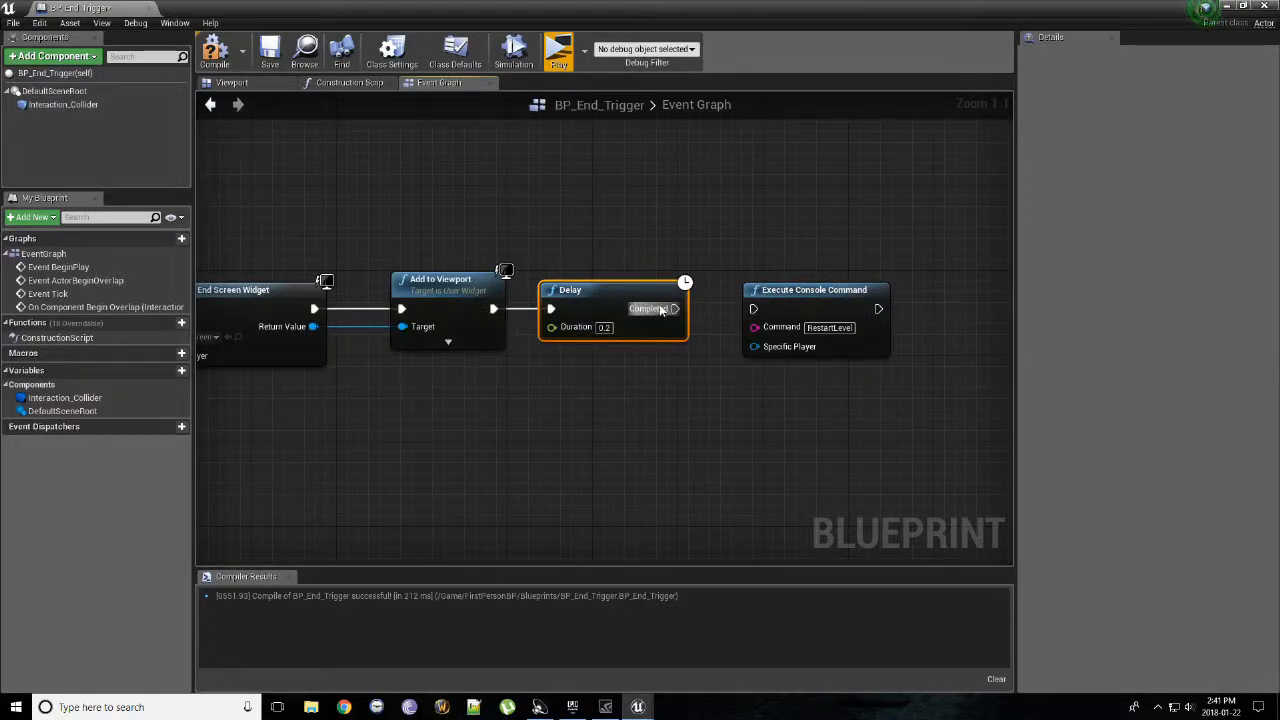
{"action": "mouse_move", "coordinate": [576, 328]}
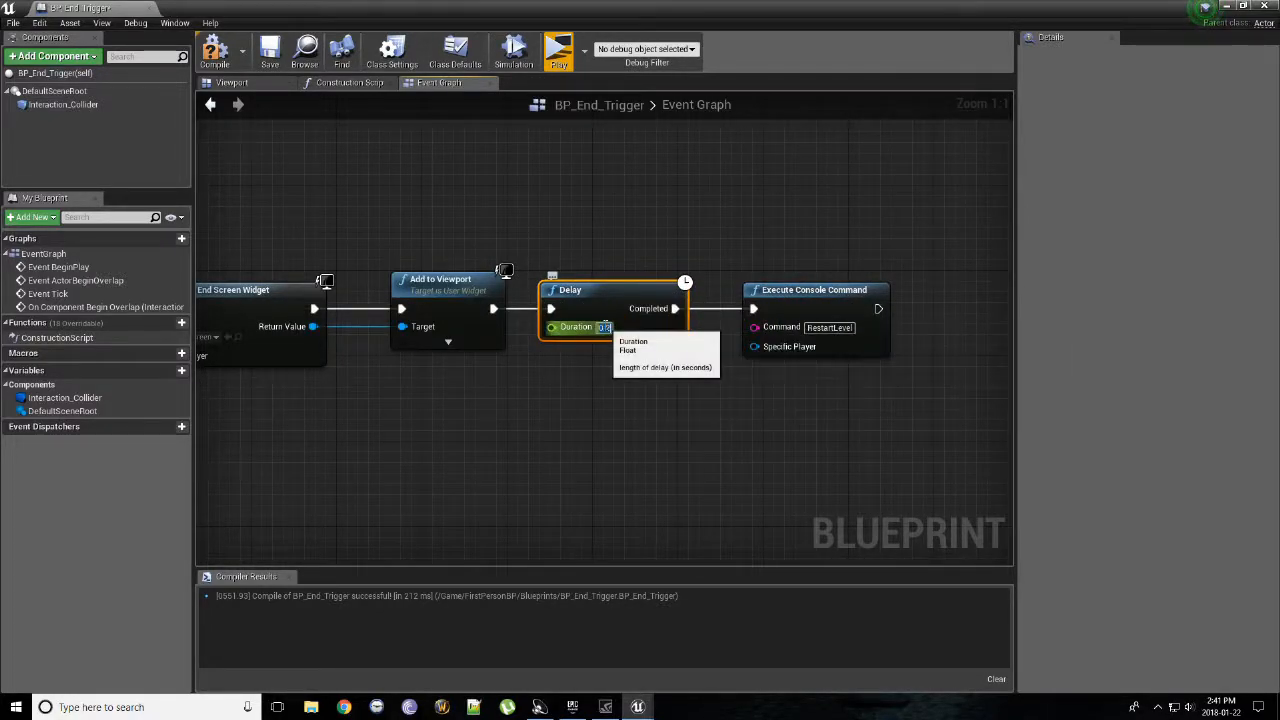
- Set the Delay node's Duration to 2.0 seconds before RestartLevel runs
{"action": "type", "text": "2.0"}
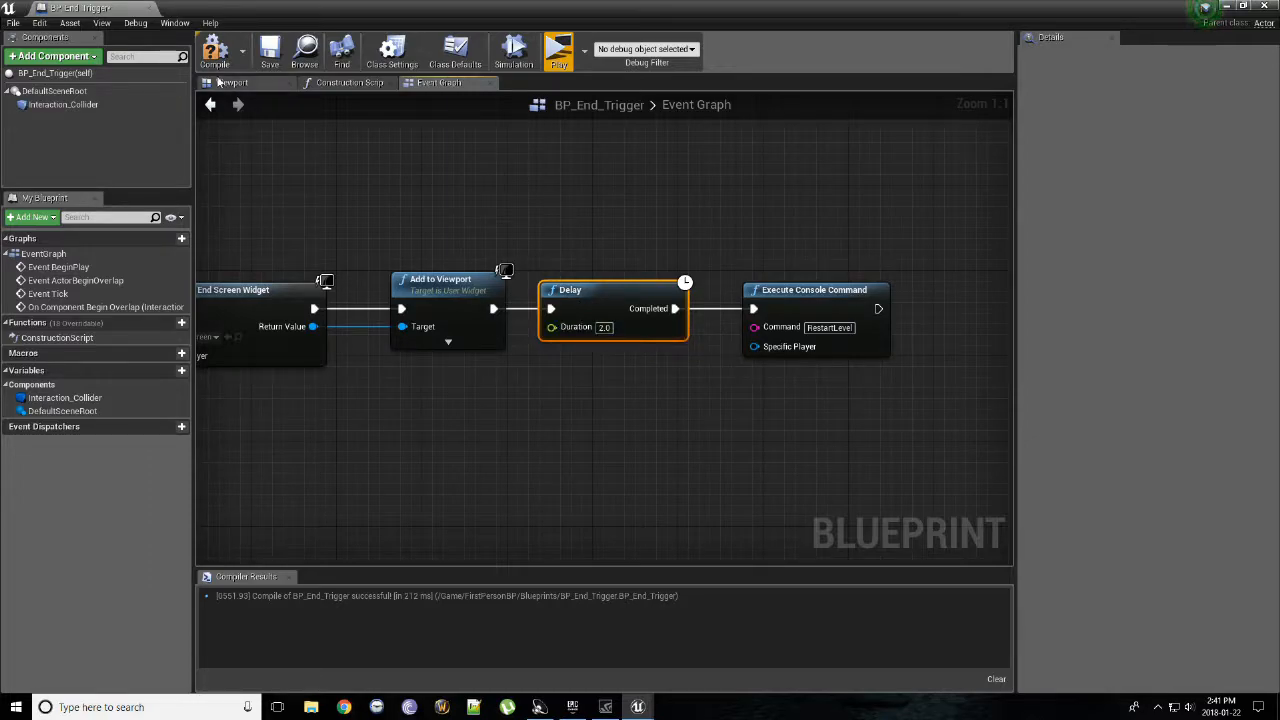
{"action": "left_click", "coordinate": [558, 48]}
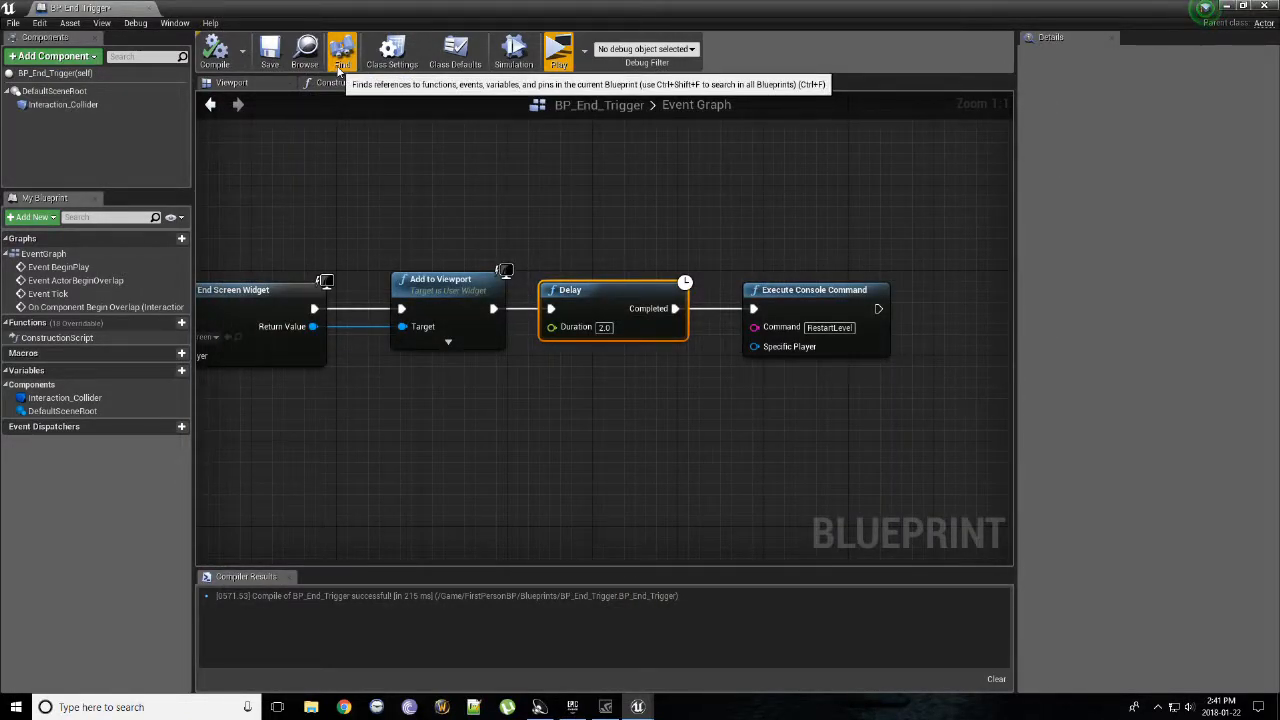
{"action": "mouse_move", "coordinate": [714, 256]}
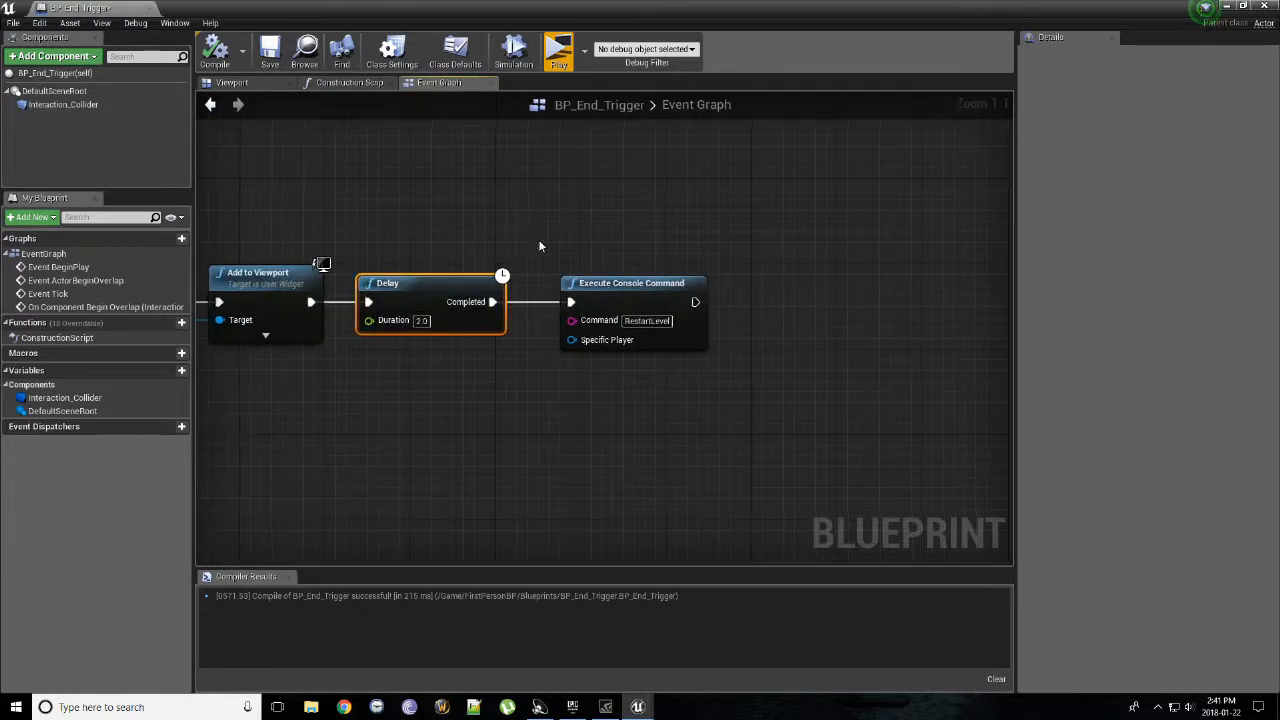
- Place an unconnected Open Level node below the RestartLevel console command
{"action": "left_click", "coordinate": [576, 394]}
{"action": "type", "text": "open"}
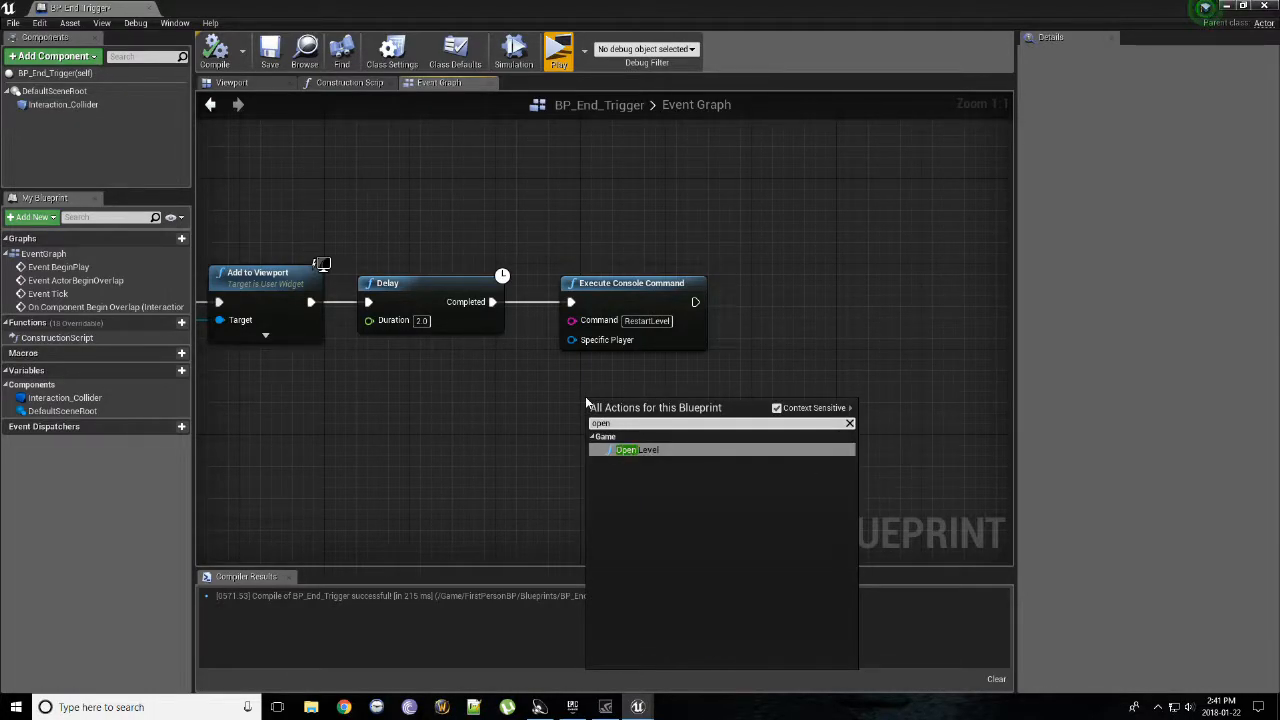
{"action": "left_click", "coordinate": [628, 448]}
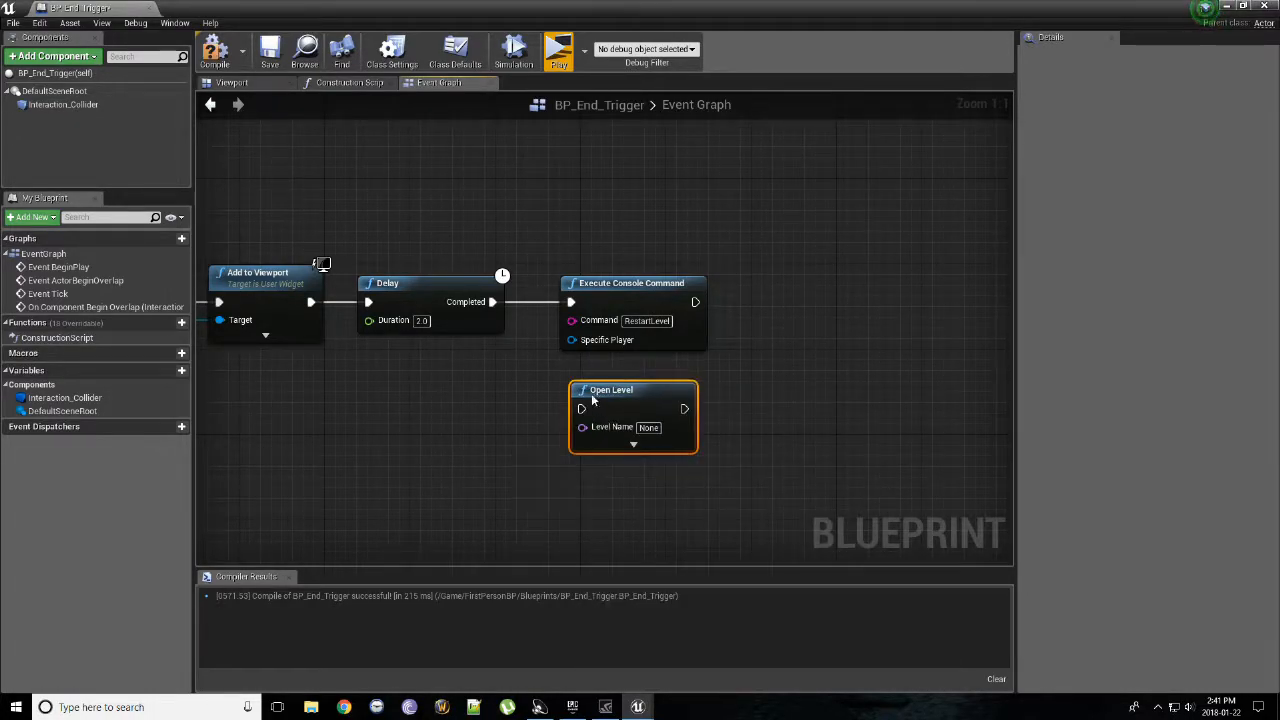